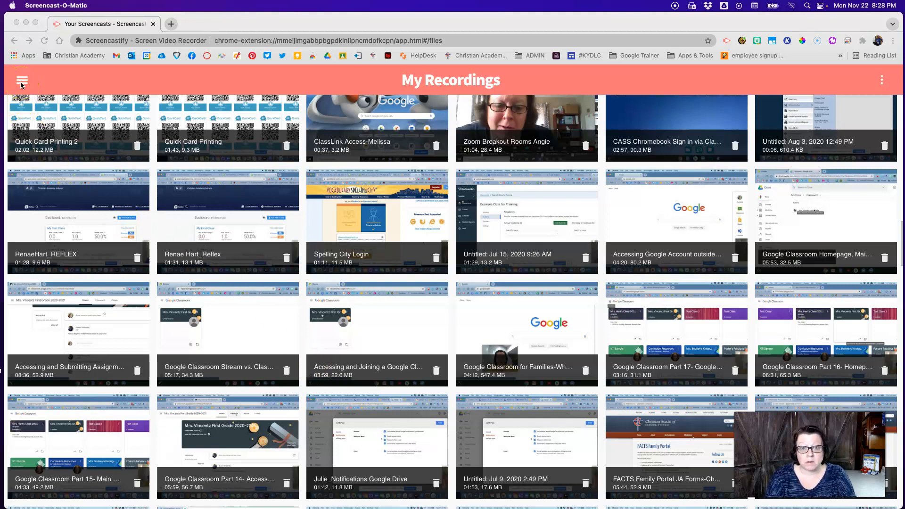
# - Open the 'Google Classroom Part 17' recording from My Recordings
pyautogui.click(22, 79)
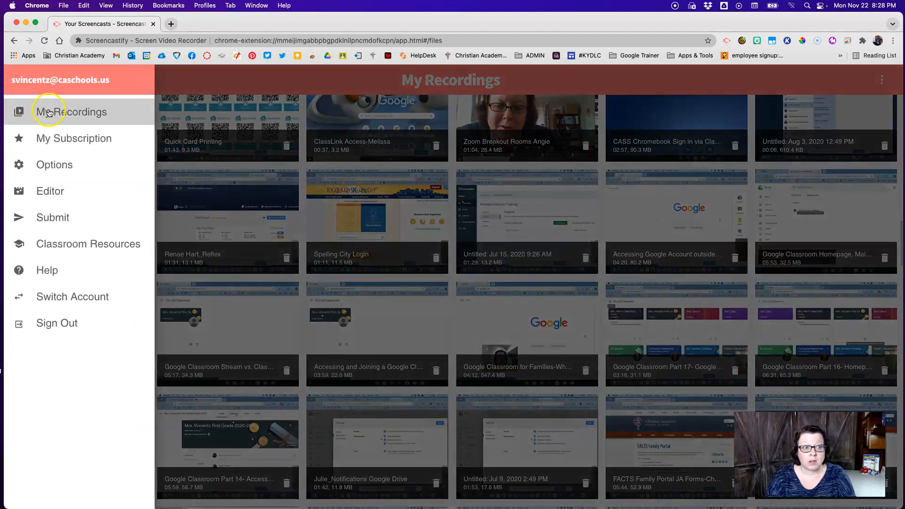
pyautogui.click(22, 80)
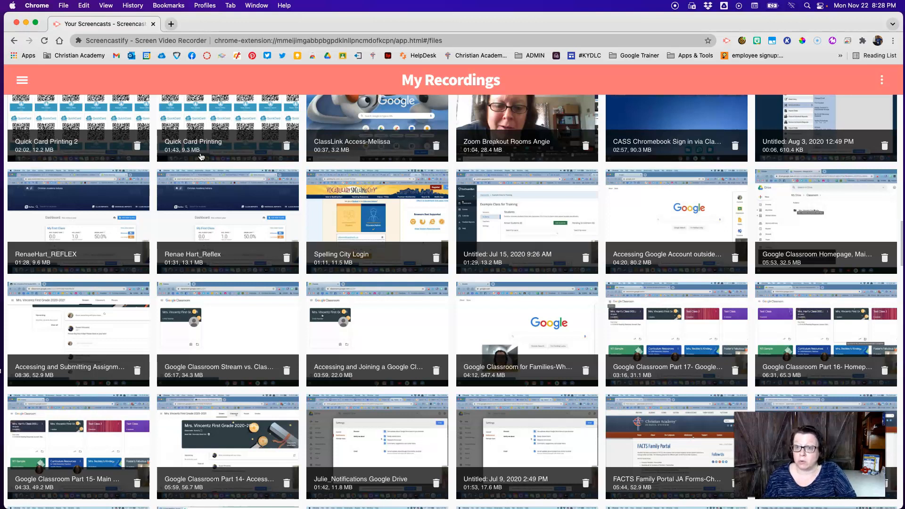
pyautogui.moveTo(218, 191)
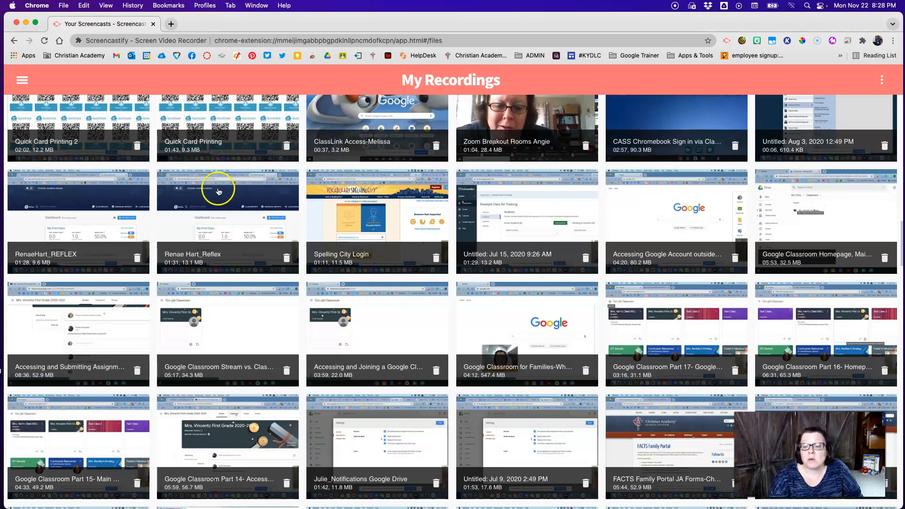
pyautogui.click(676, 335)
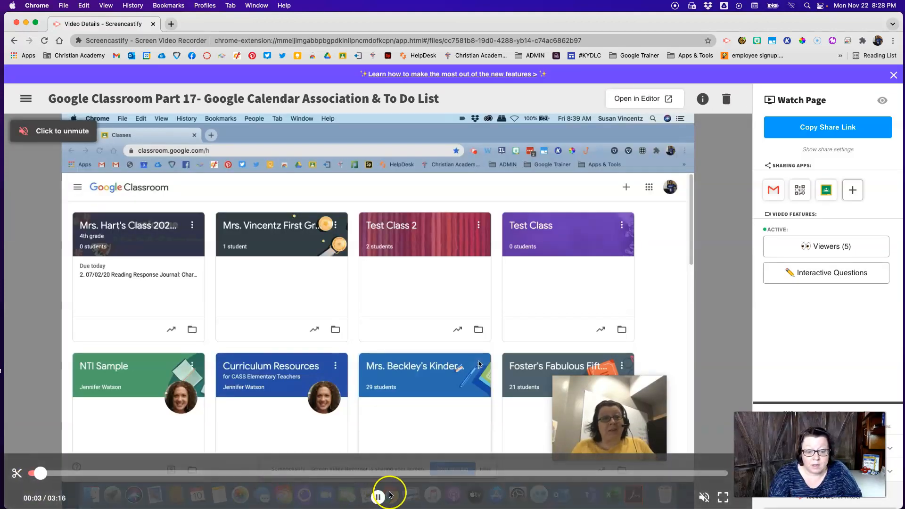
# - Pause the Part 17 recording at four seconds
pyautogui.click(378, 497)
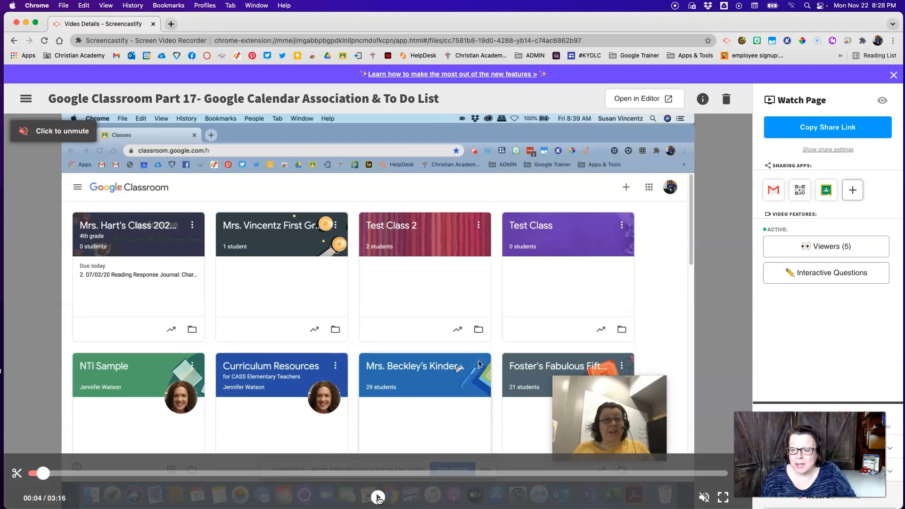
pyautogui.click(378, 497)
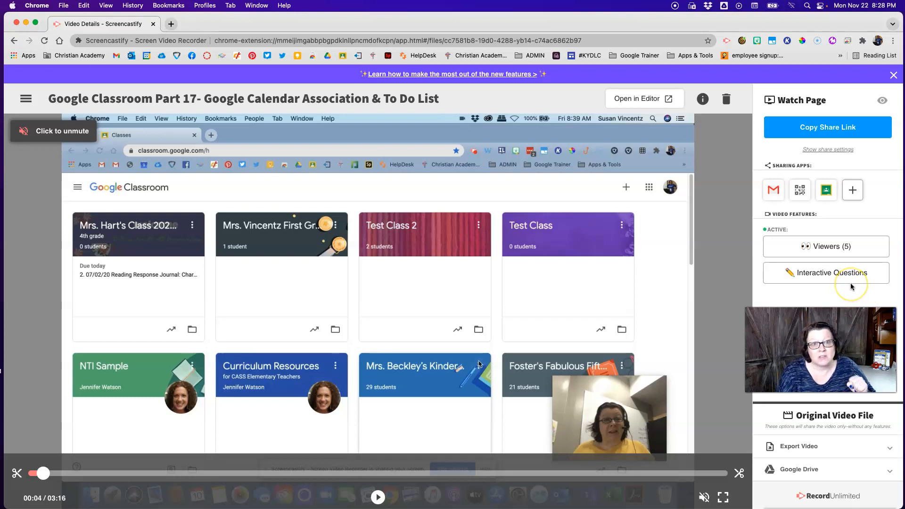
pyautogui.moveTo(852, 288)
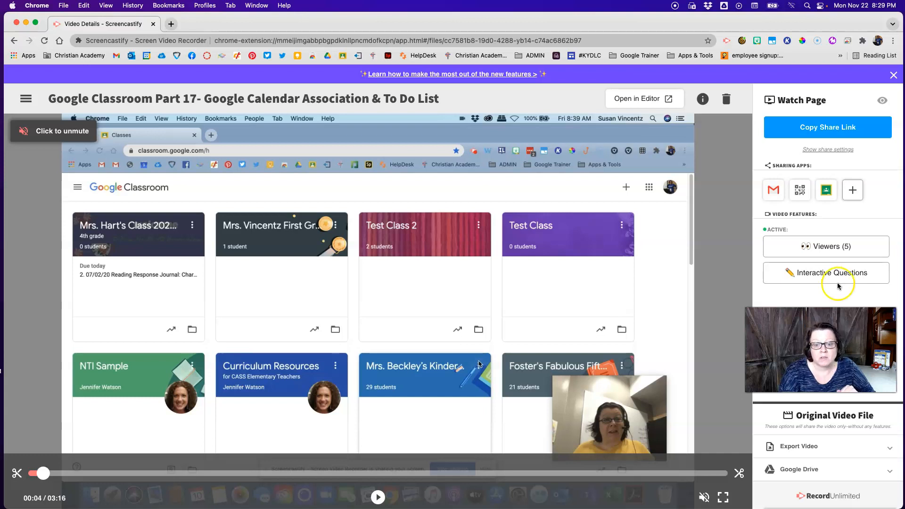
pyautogui.moveTo(739, 303)
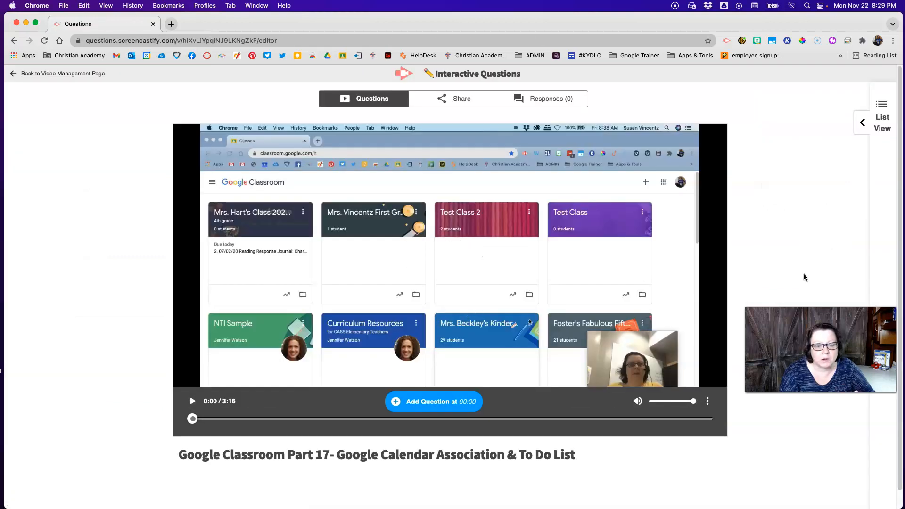
pyautogui.moveTo(398, 432)
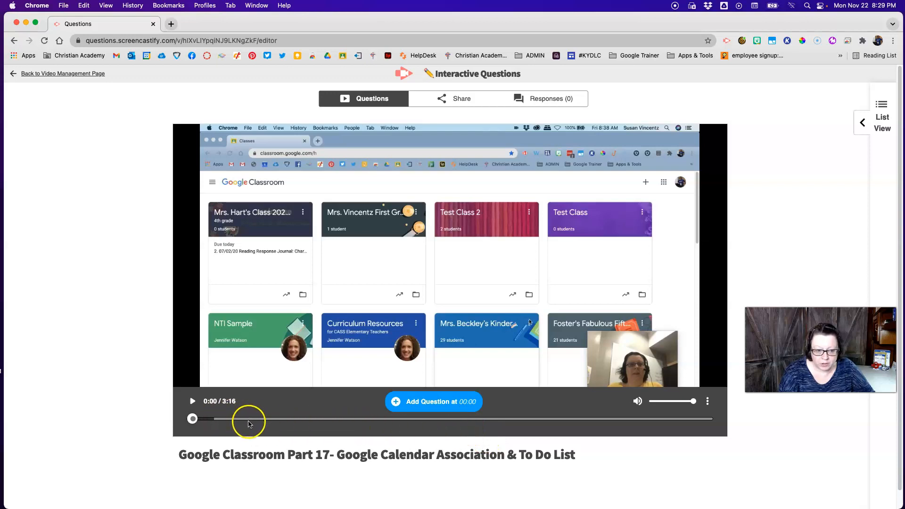
pyautogui.moveTo(430, 408)
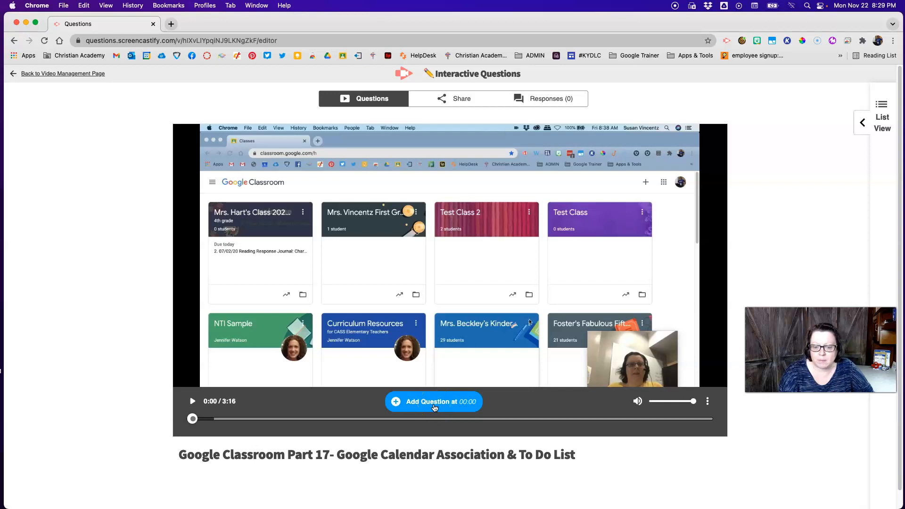
# - Start a question at 00:00, then discard the blank question
pyautogui.click(433, 401)
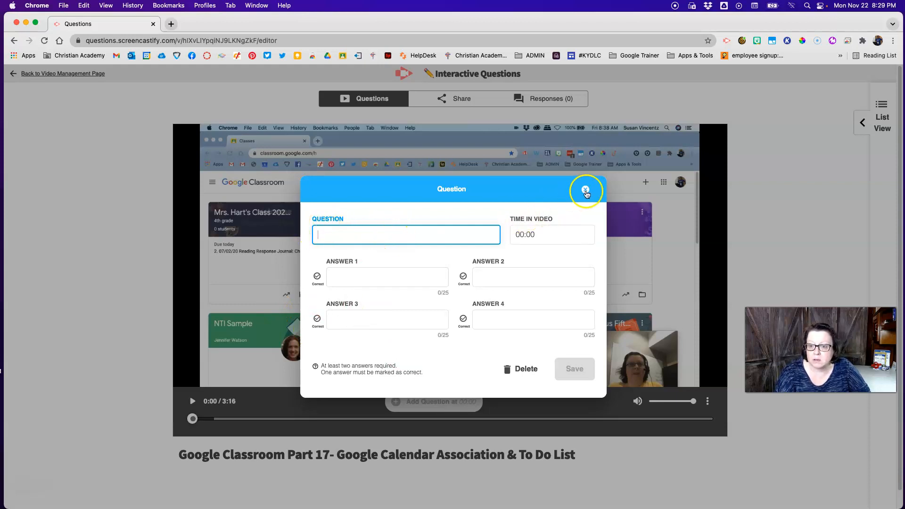
pyautogui.click(519, 369)
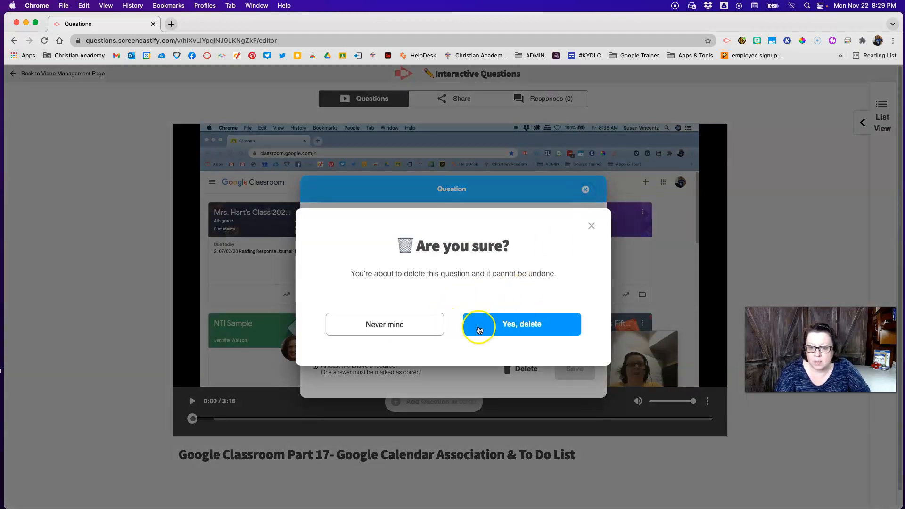
pyautogui.click(521, 324)
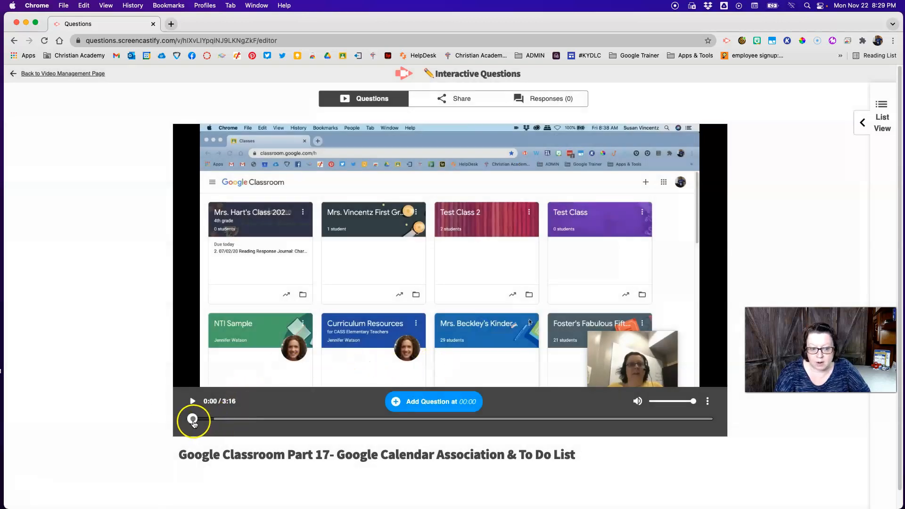
# - Seek the video to 01:08 on the class Stream page and add a question
pyautogui.click(192, 401)
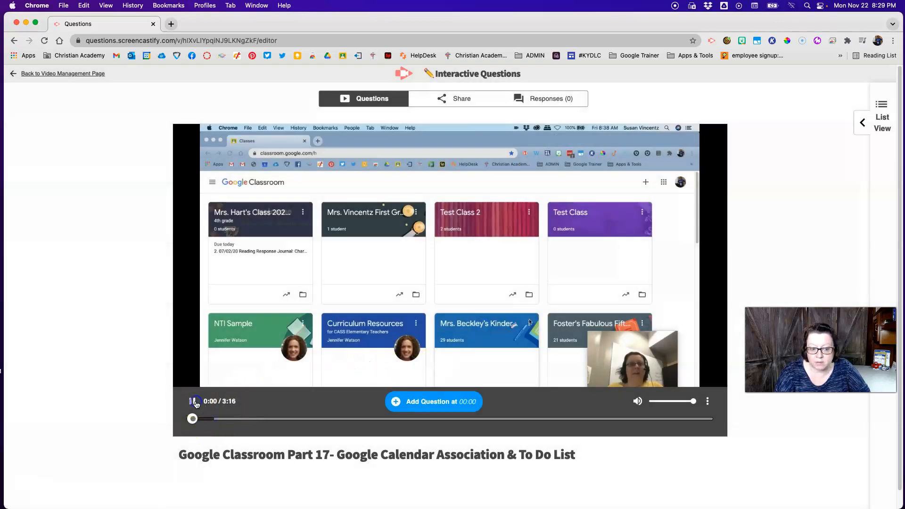
pyautogui.click(195, 401)
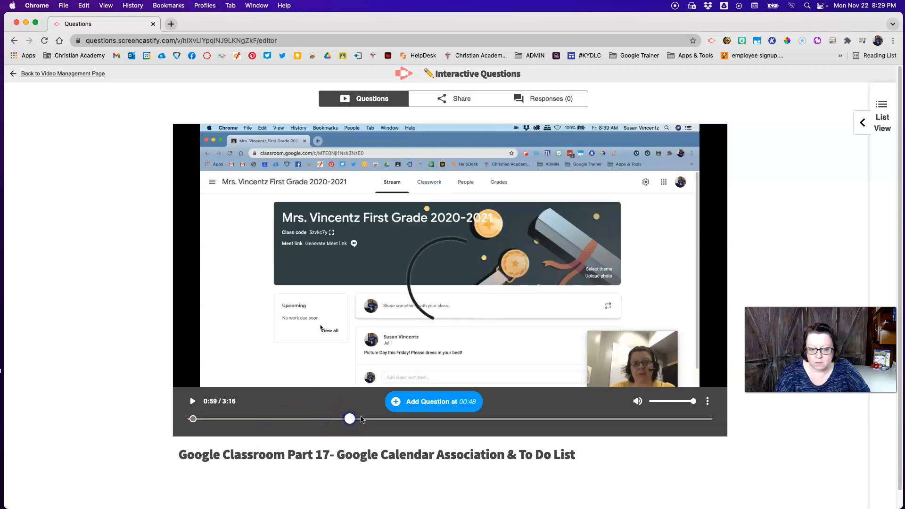
pyautogui.click(192, 401)
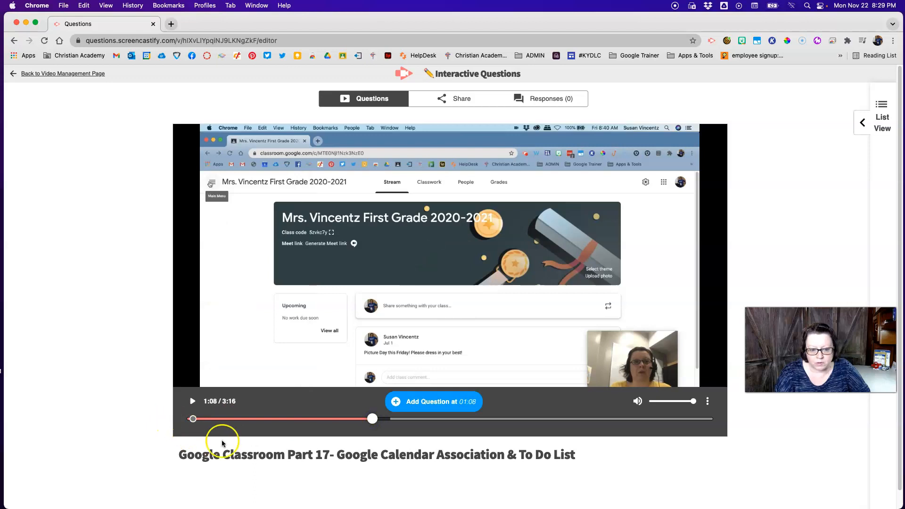
pyautogui.moveTo(391, 449)
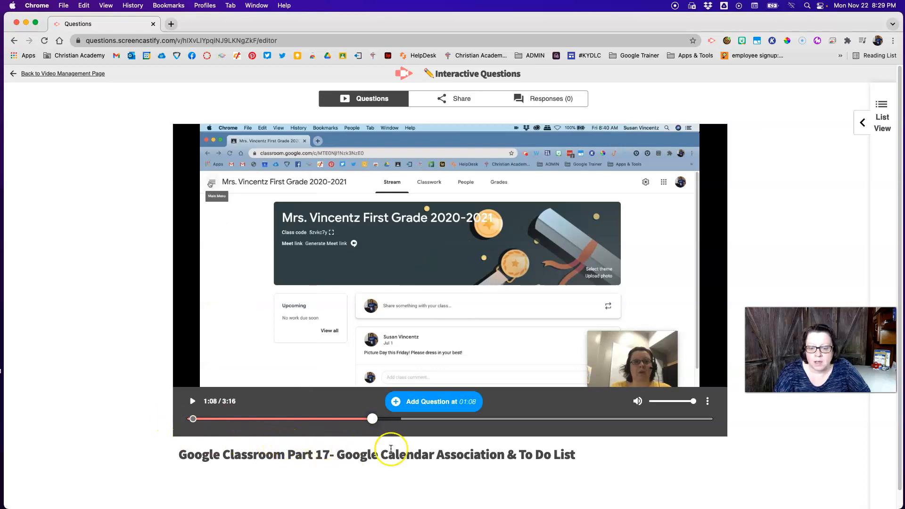
pyautogui.click(433, 401)
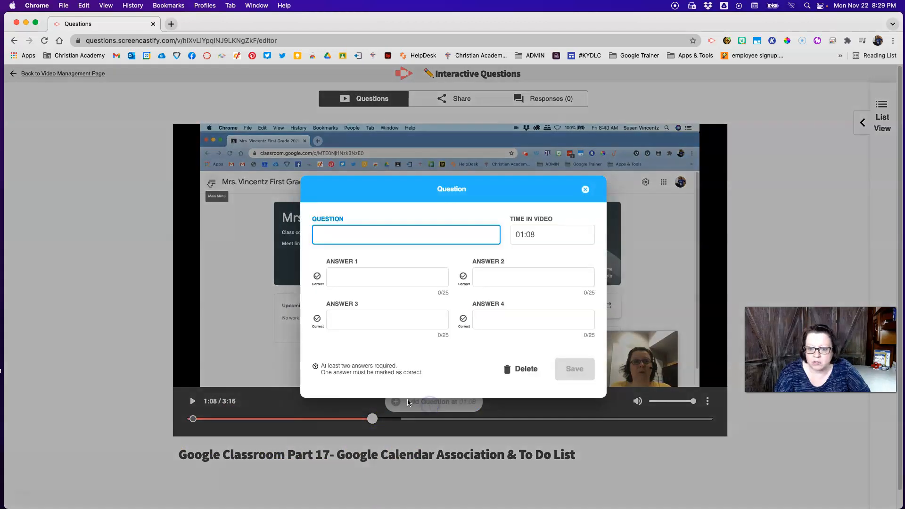
pyautogui.moveTo(564, 250)
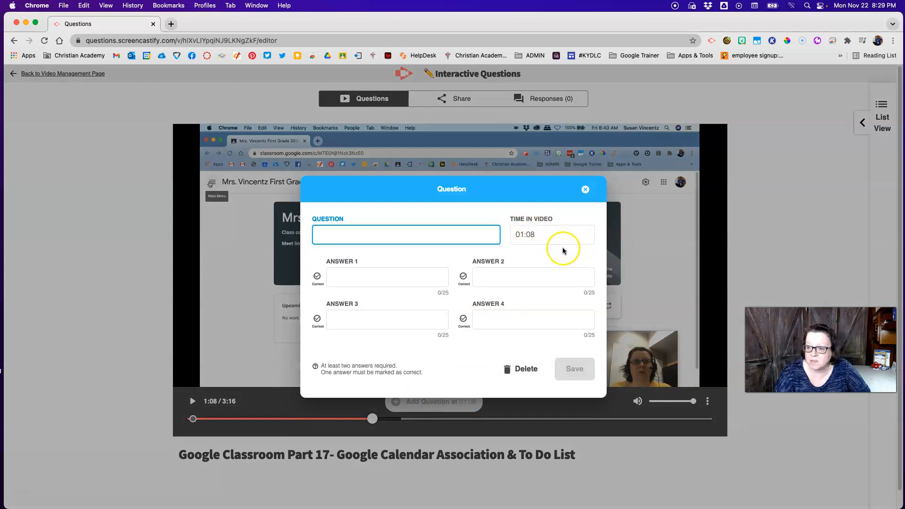
# - Enter the question text 'What feature do I use to find when something is due?'
pyautogui.click(551, 235)
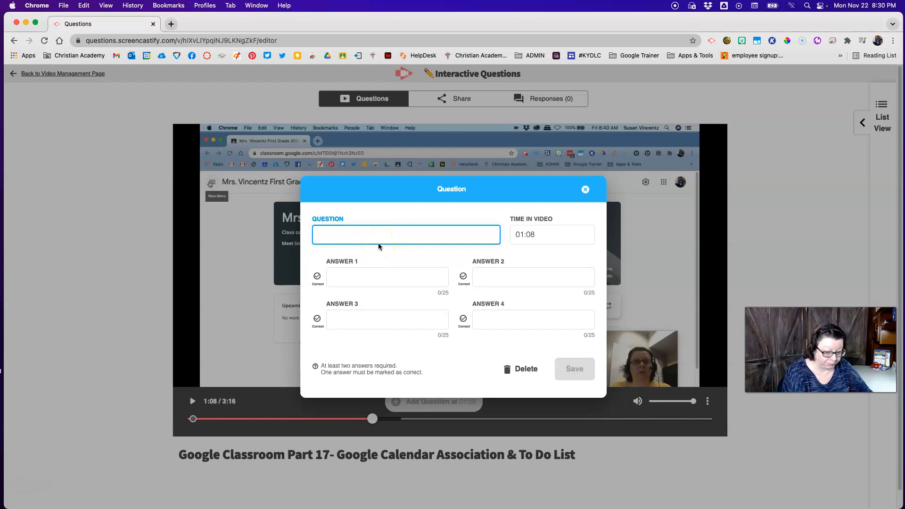
pyautogui.write('What')
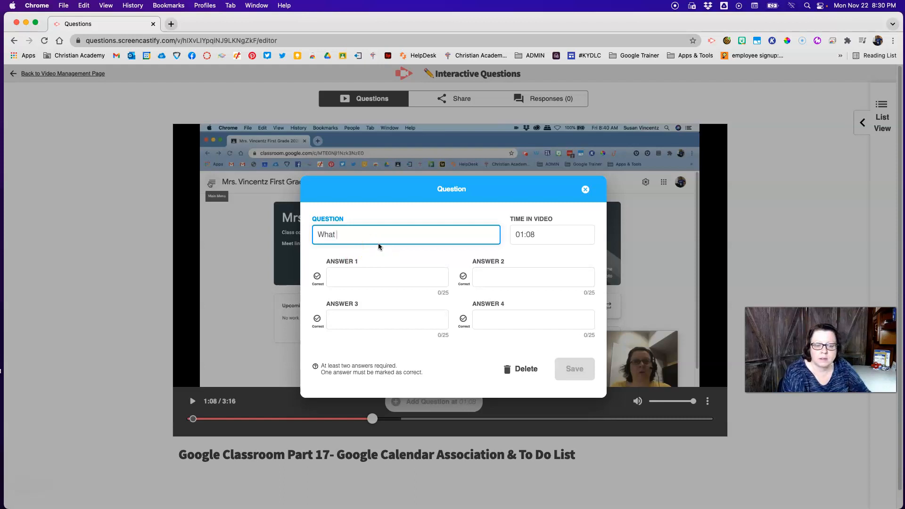
pyautogui.write('feature')
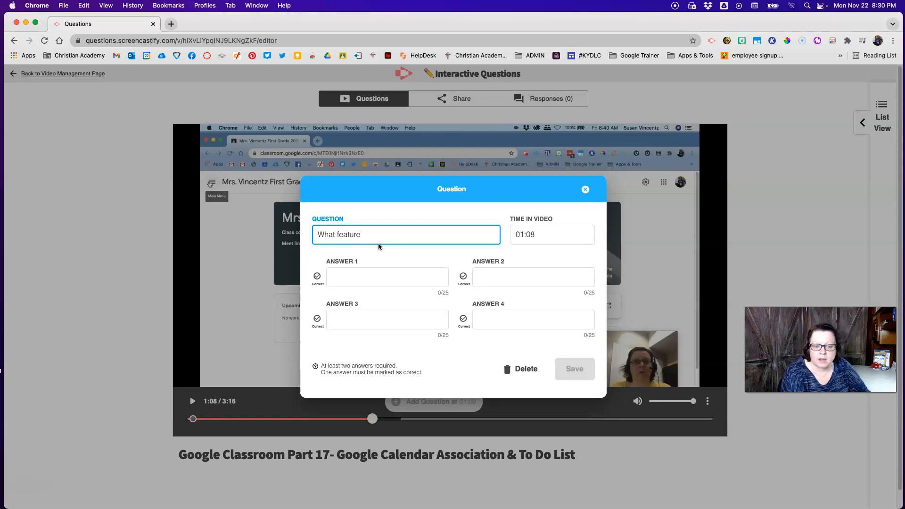
pyautogui.write('do I')
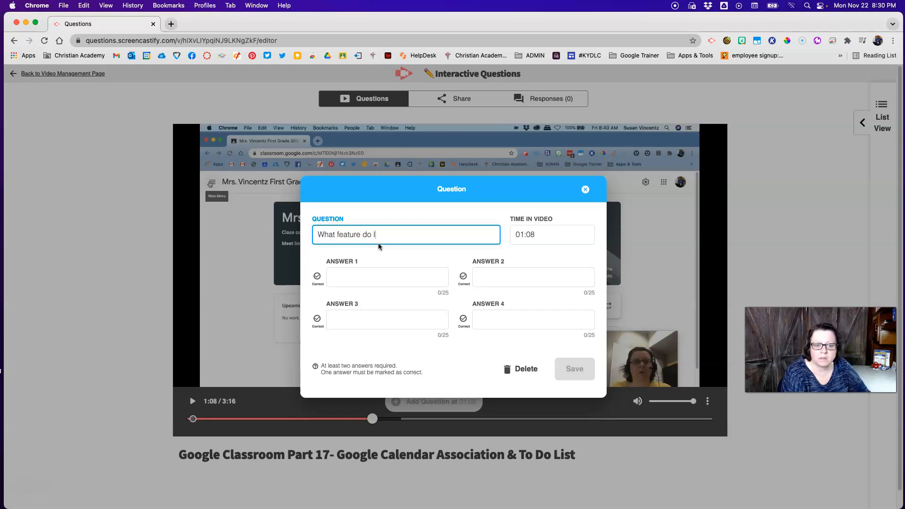
pyautogui.write('use to')
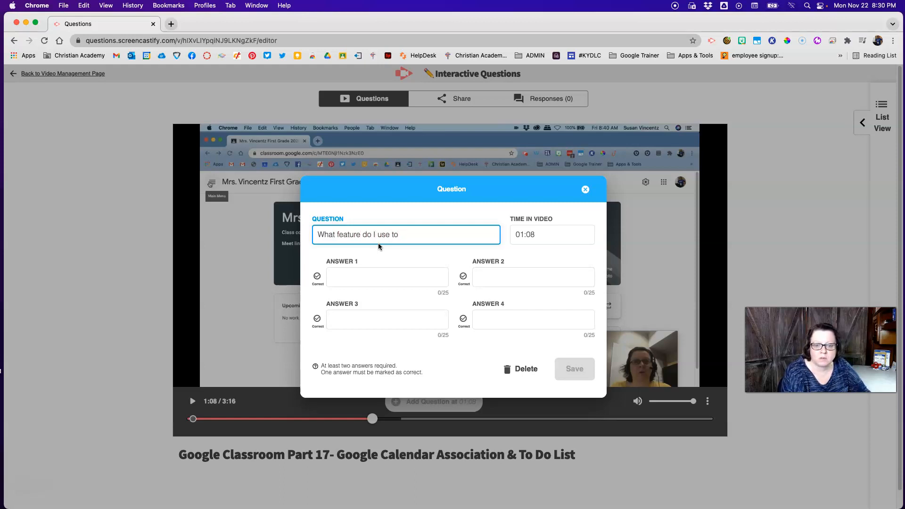
pyautogui.write('fi')
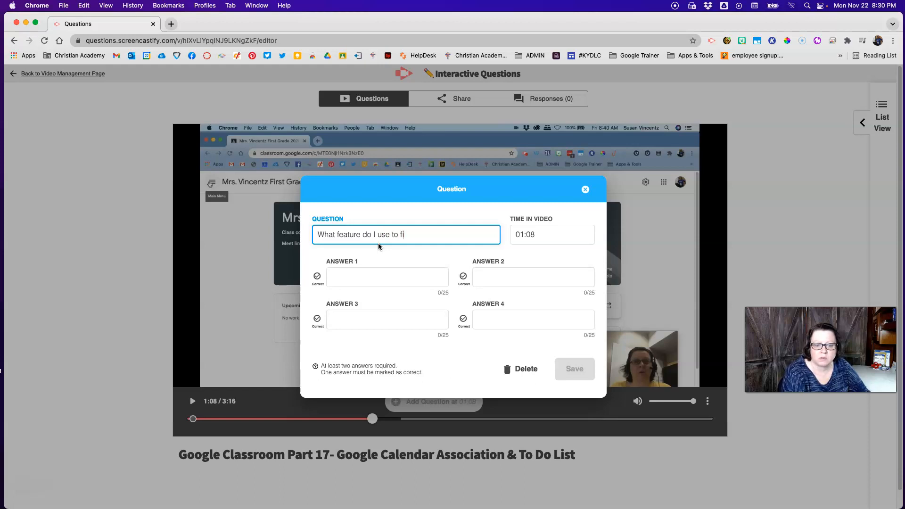
pyautogui.write('nd when something')
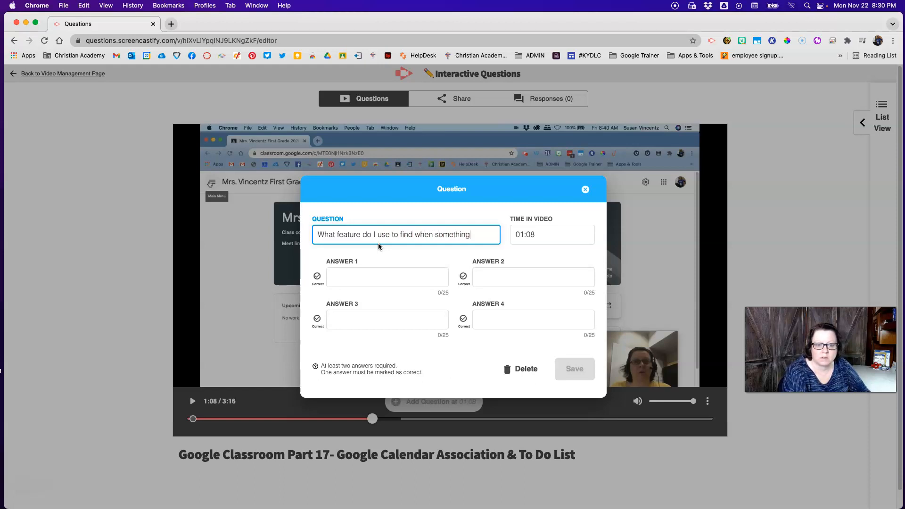
pyautogui.write('is due?')
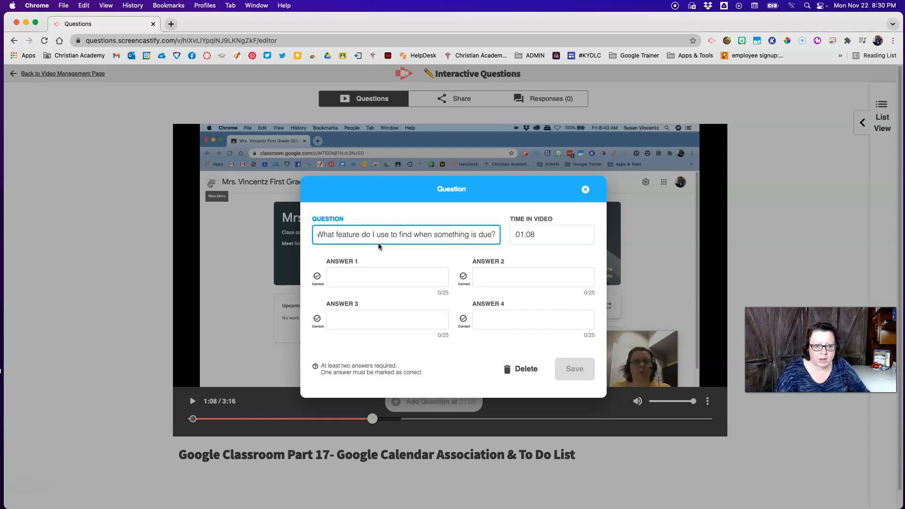
pyautogui.click(387, 278)
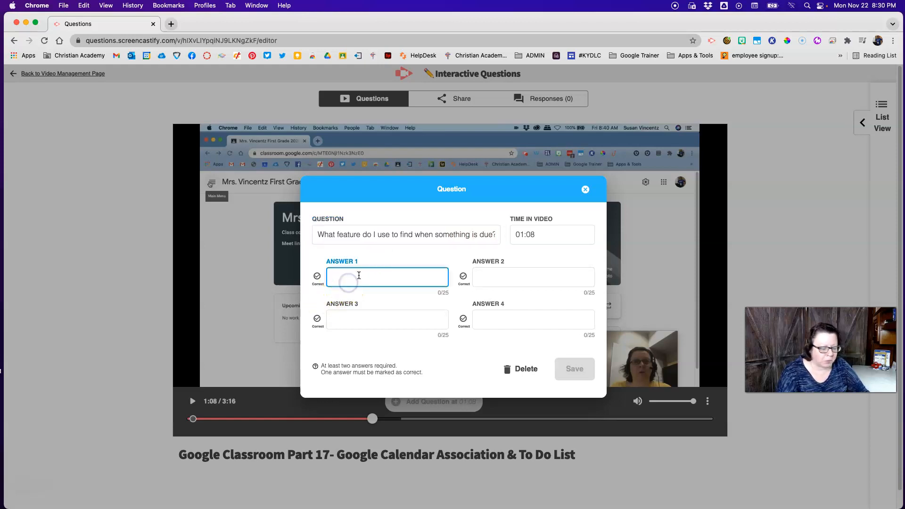
# - Fill in answers 'Google Calendar', 'Grades' and 'Classword'
pyautogui.write('Google C')
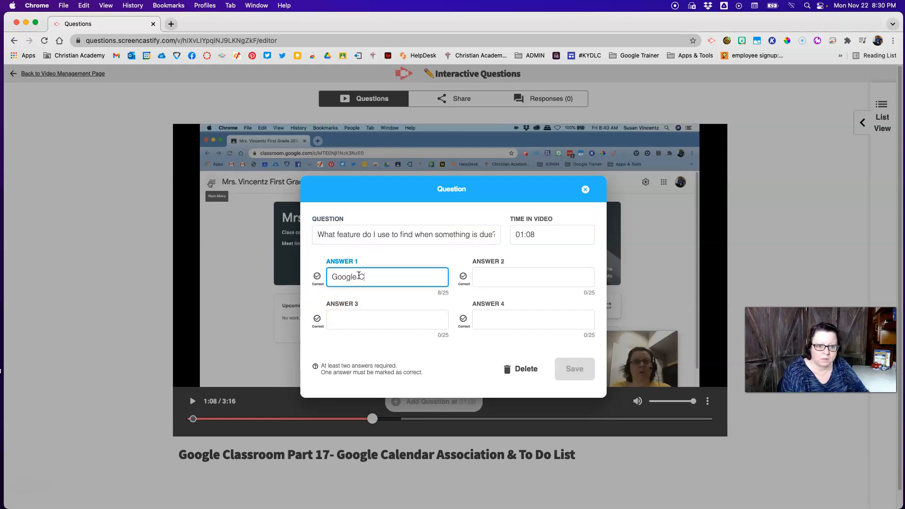
pyautogui.write('Calendar')
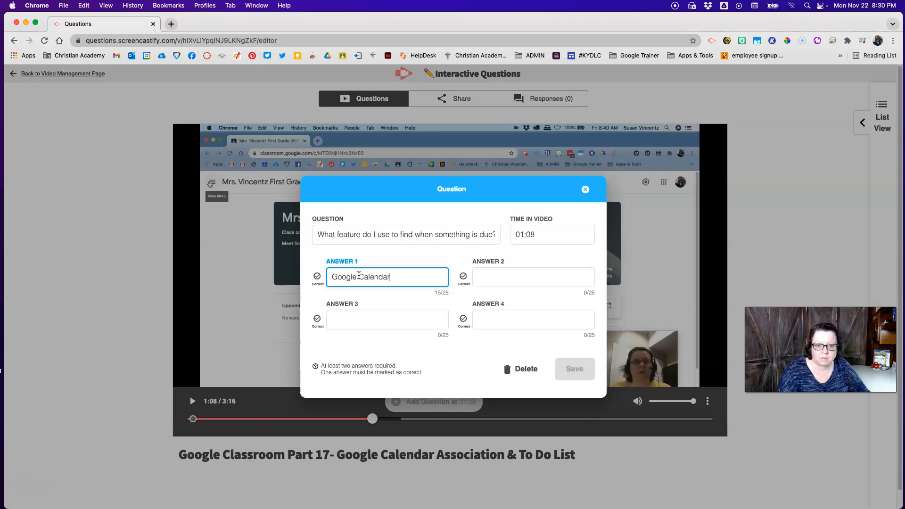
pyautogui.write('Grades')
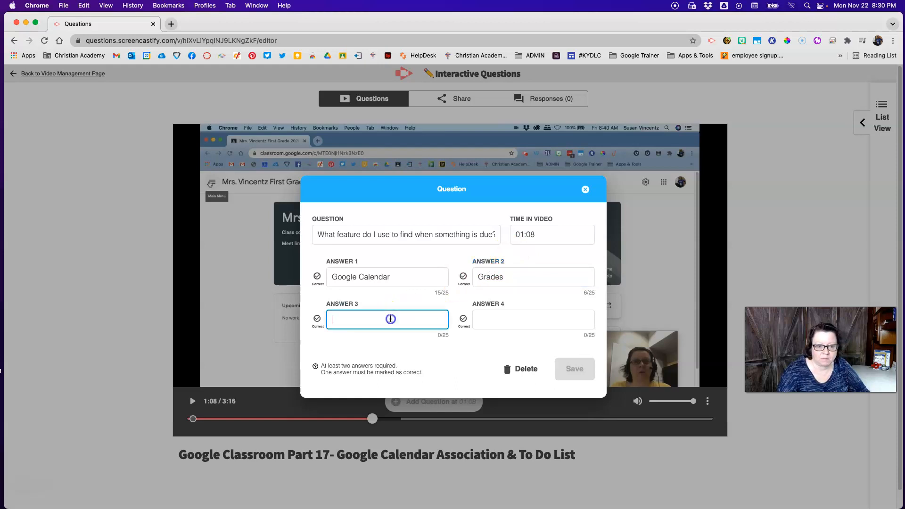
pyautogui.write('Class')
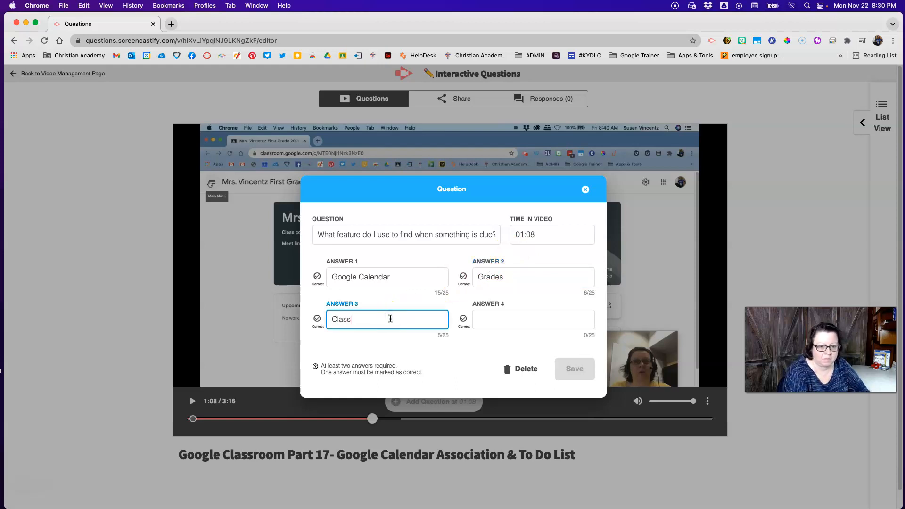
pyautogui.write('word')
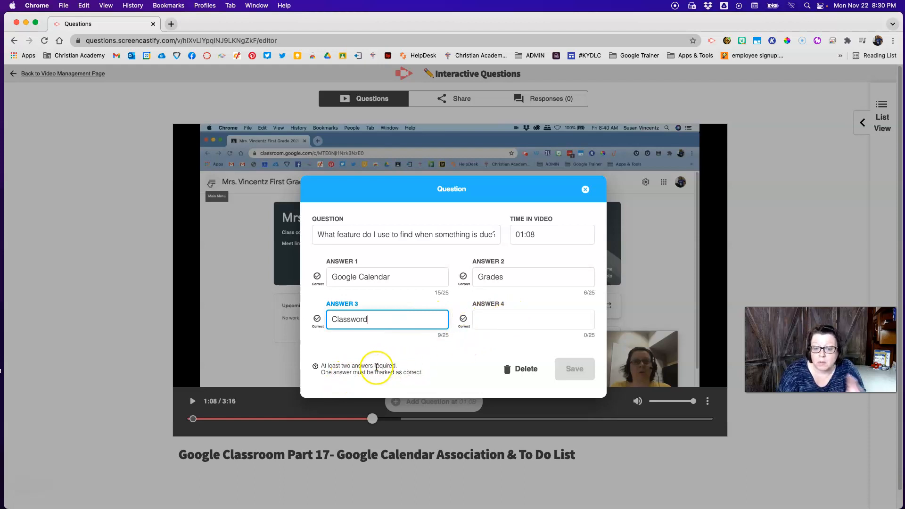
pyautogui.moveTo(355, 381)
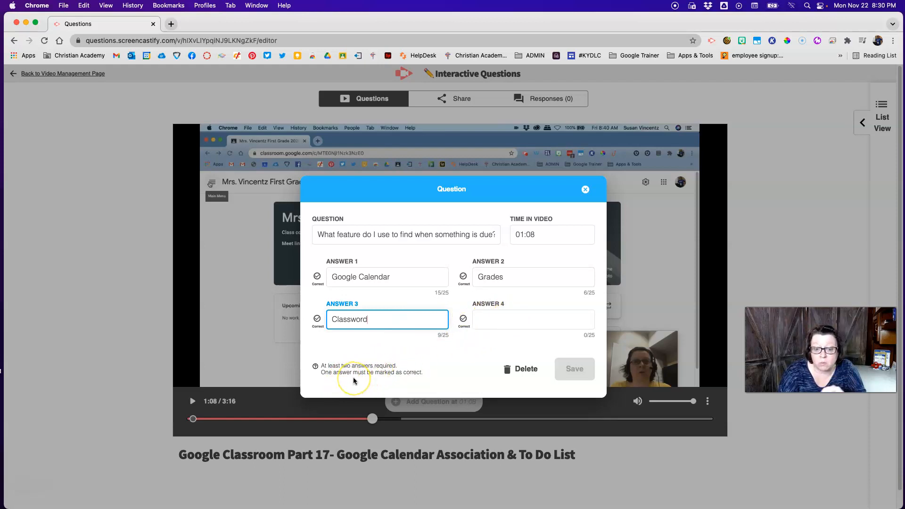
pyautogui.moveTo(317, 276)
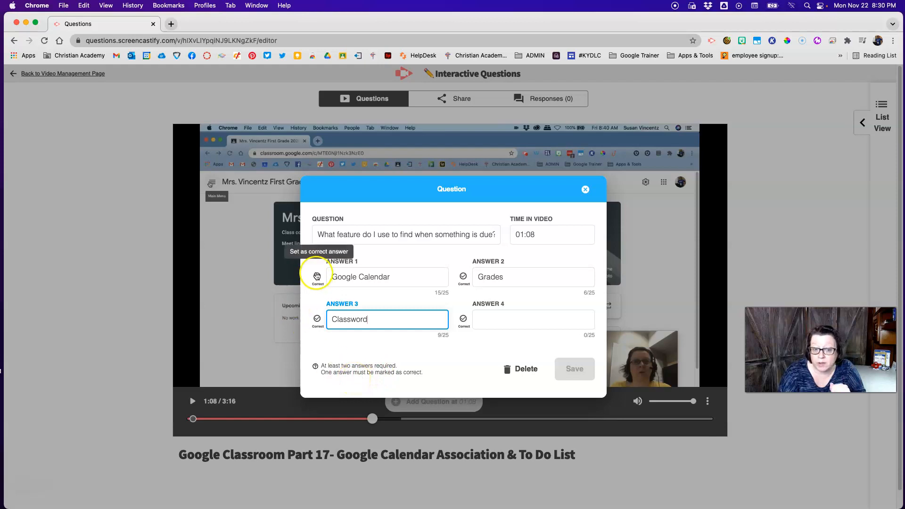
# - Mark Google Calendar as correct and save the 01:08 question
pyautogui.click(317, 277)
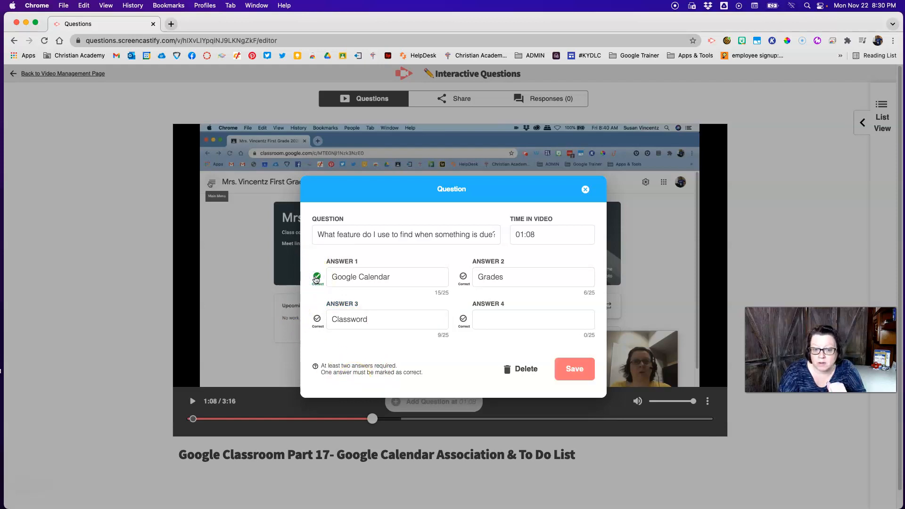
pyautogui.click(317, 277)
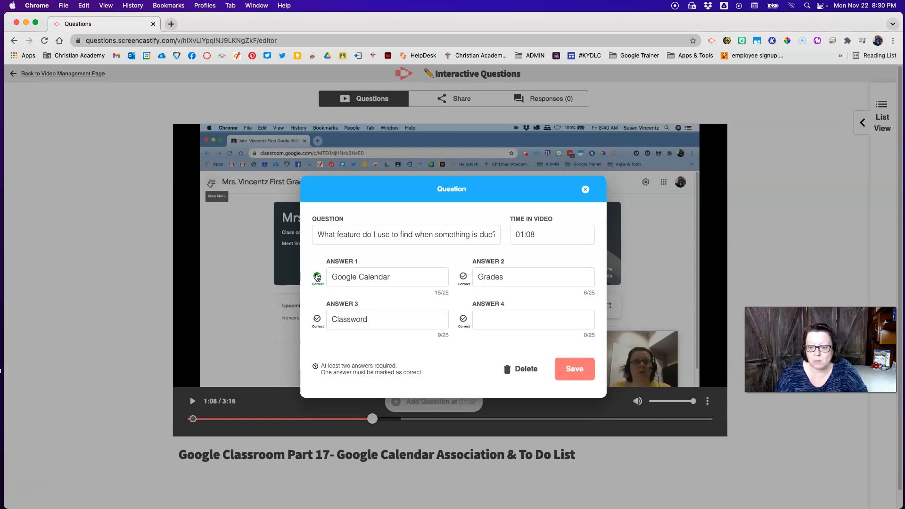
pyautogui.click(574, 369)
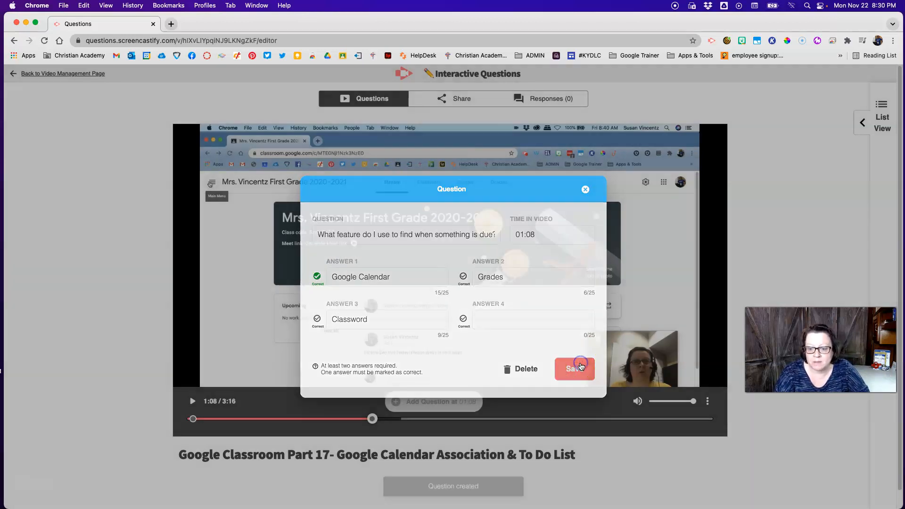
pyautogui.click(571, 369)
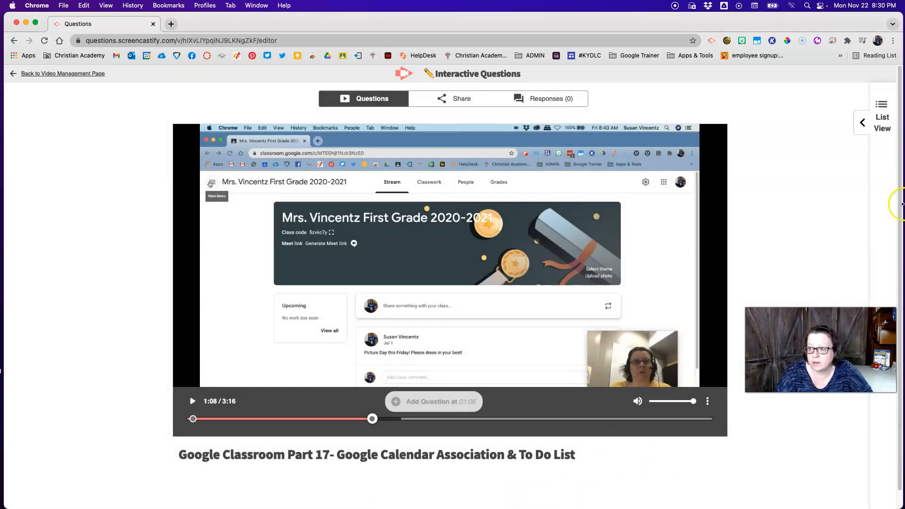
pyautogui.moveTo(536, 310)
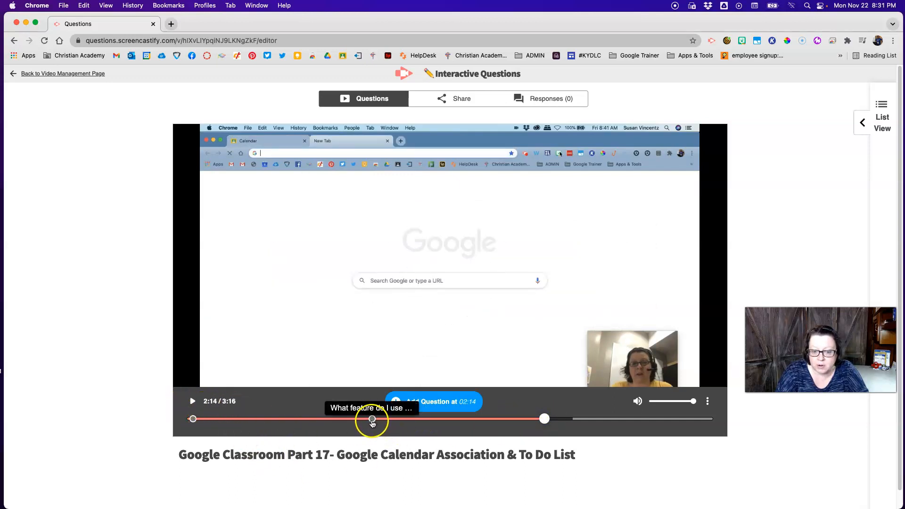
pyautogui.moveTo(576, 403)
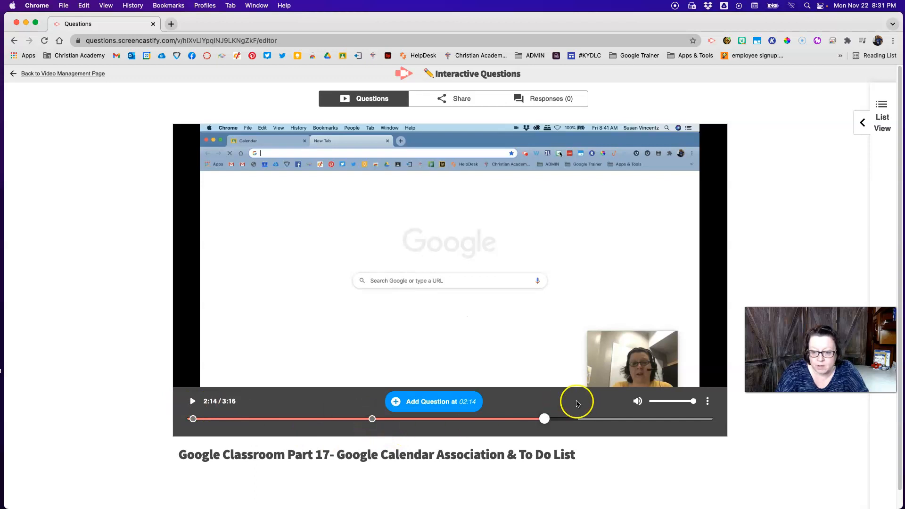
pyautogui.moveTo(533, 428)
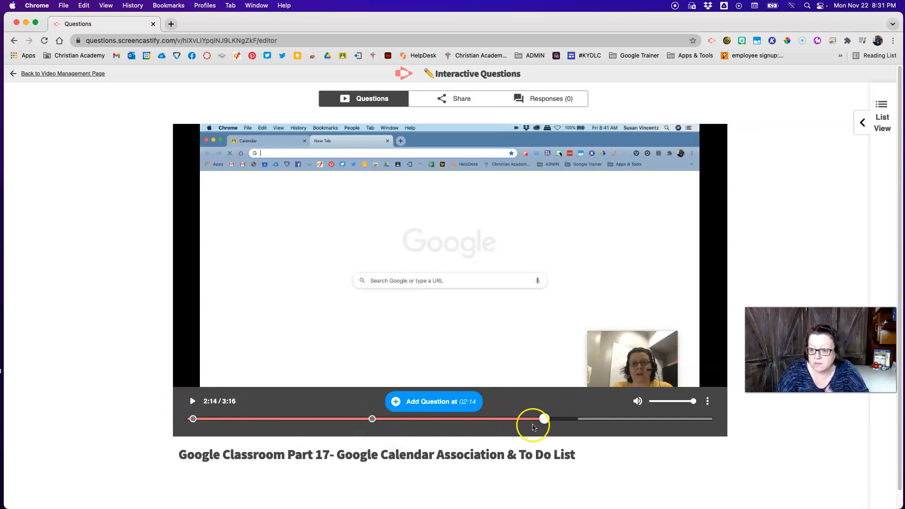
pyautogui.moveTo(358, 404)
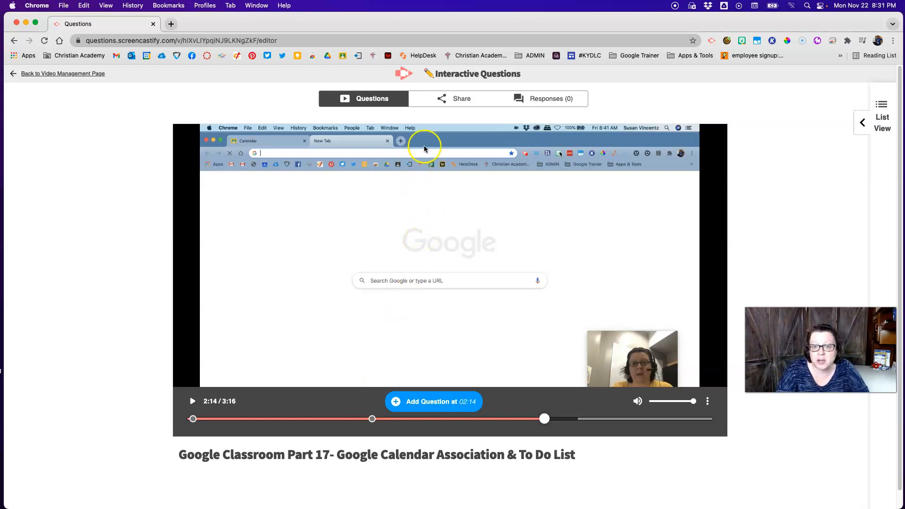
# - Go to the Share your video page
pyautogui.click(453, 98)
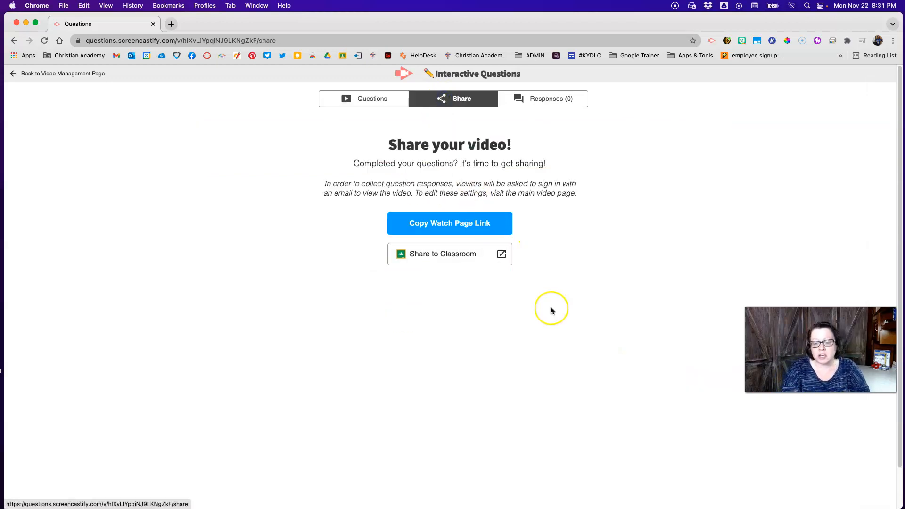
pyautogui.moveTo(551, 309)
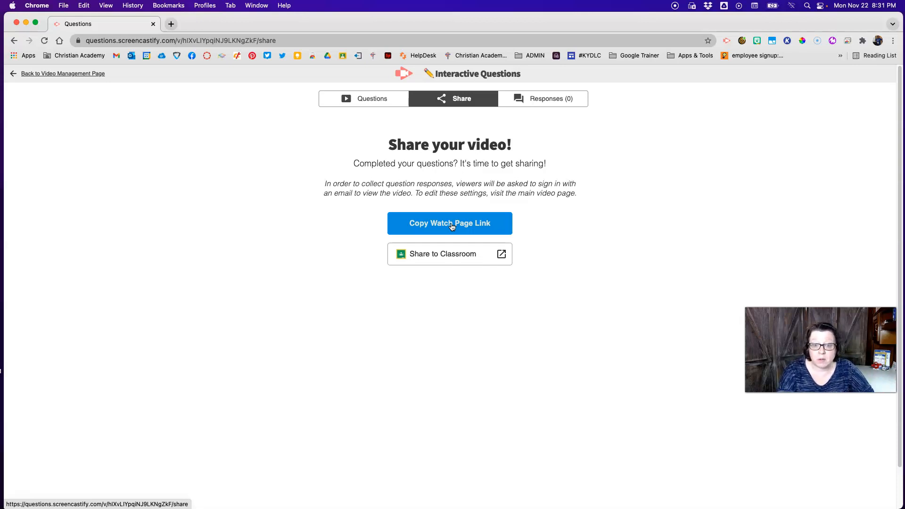
pyautogui.click(450, 224)
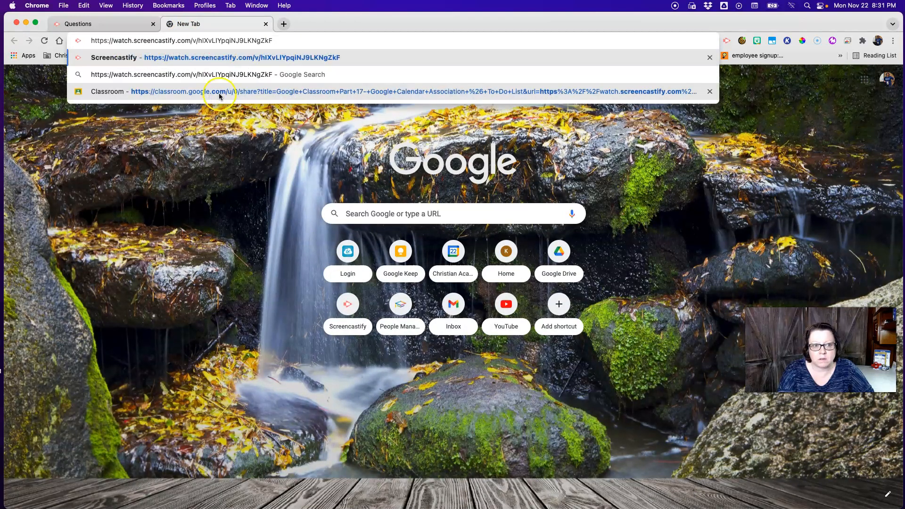
pyautogui.click(242, 57)
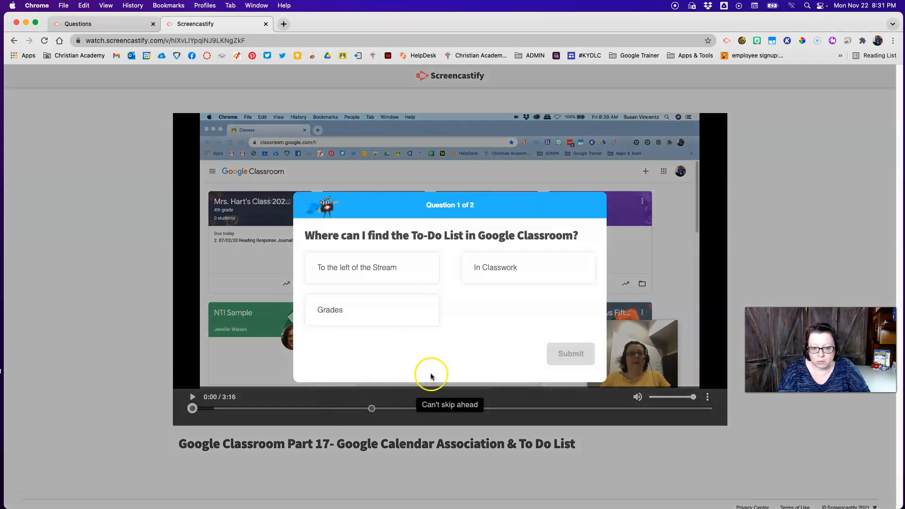
pyautogui.moveTo(147, 423)
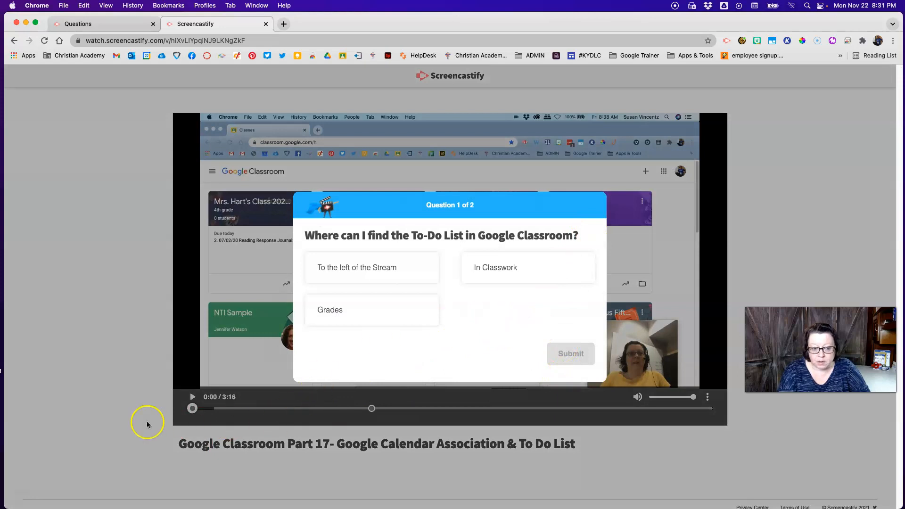
pyautogui.moveTo(268, 32)
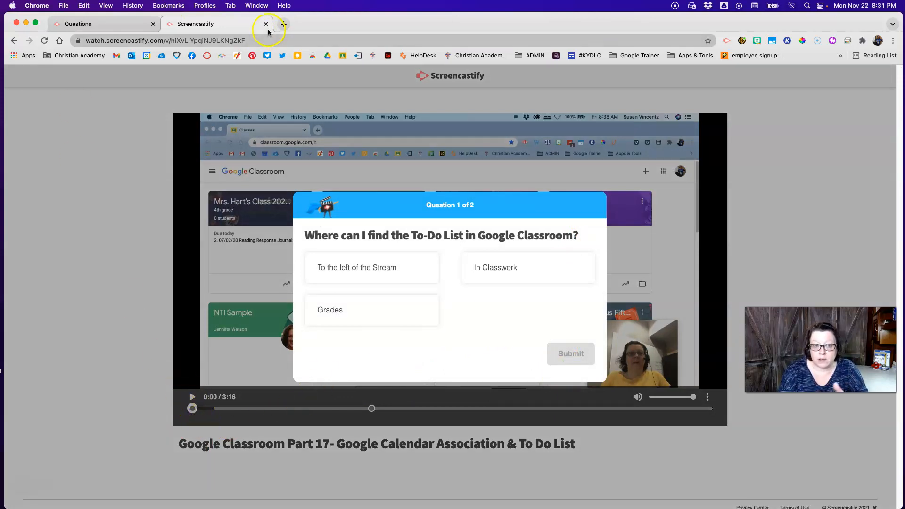
pyautogui.click(265, 24)
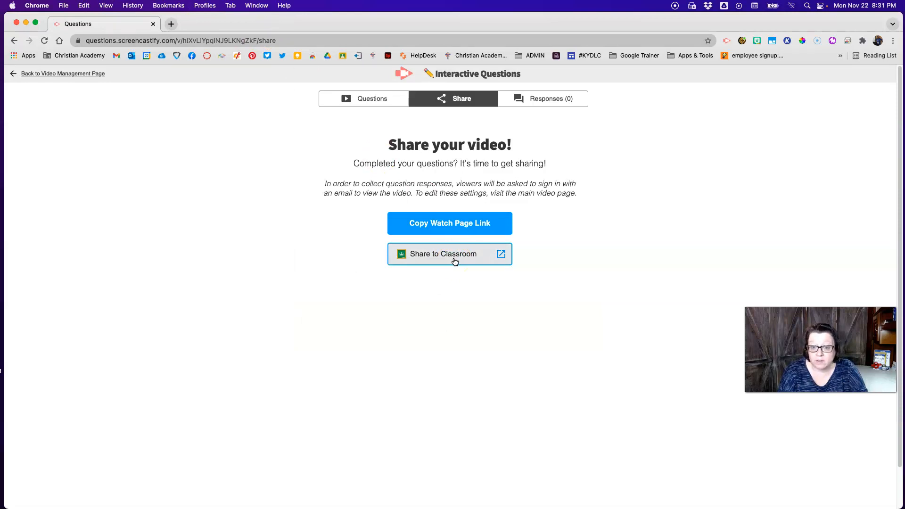
# - Share the video to Google Classroom as an assignment for Susan V-Test Class 2
pyautogui.click(449, 255)
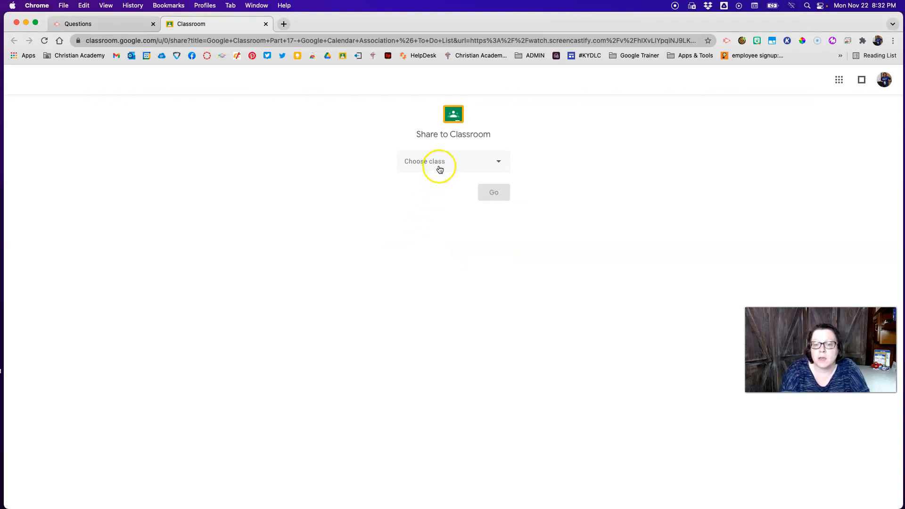
pyautogui.click(454, 161)
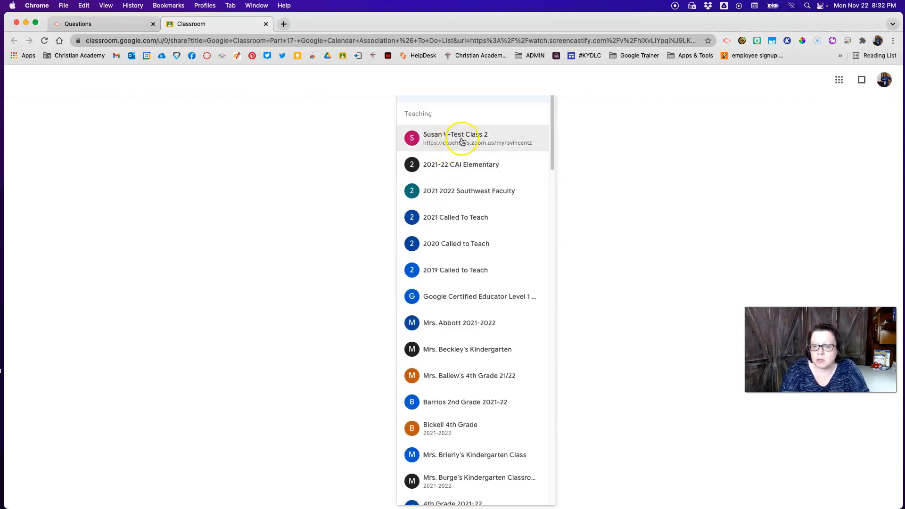
pyautogui.click(455, 138)
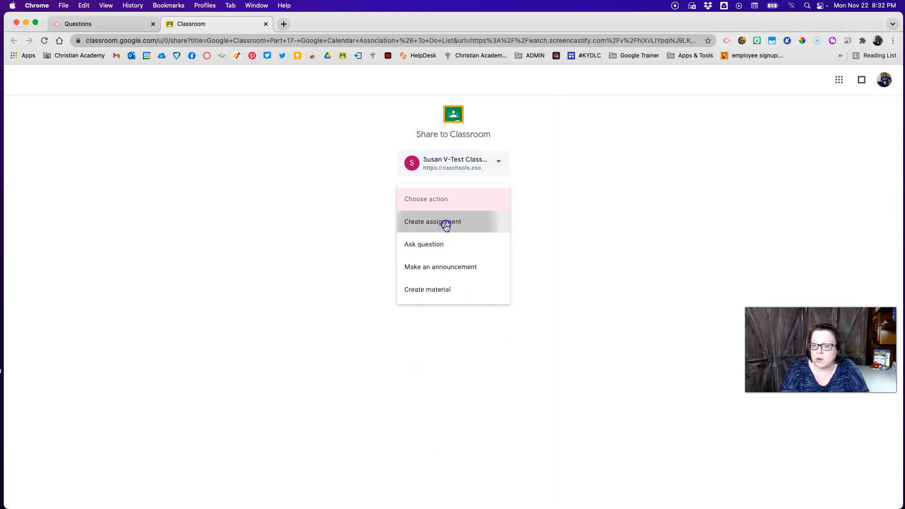
pyautogui.click(432, 222)
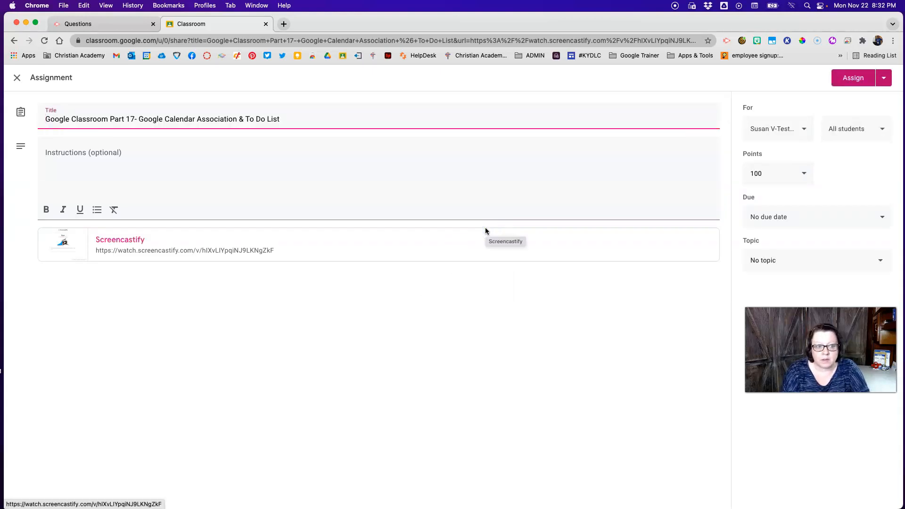
pyautogui.moveTo(493, 245)
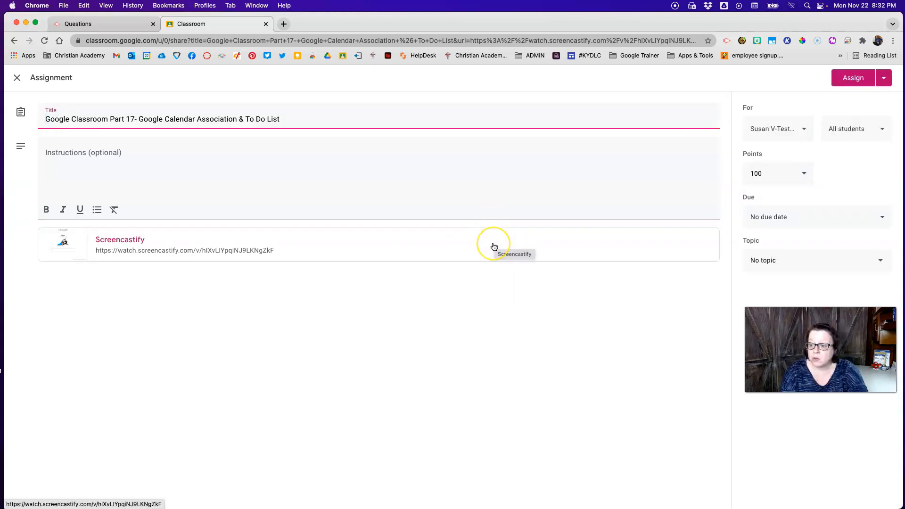
pyautogui.moveTo(820, 97)
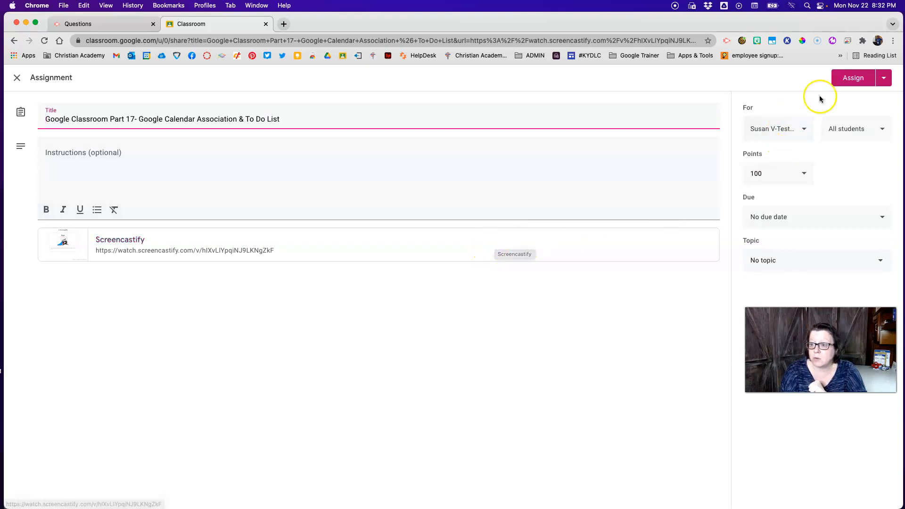
pyautogui.click(854, 78)
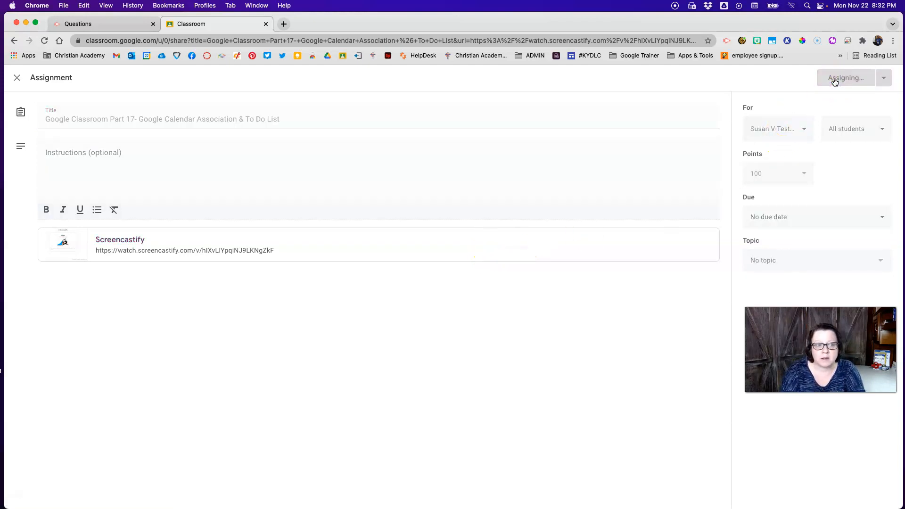
pyautogui.click(845, 77)
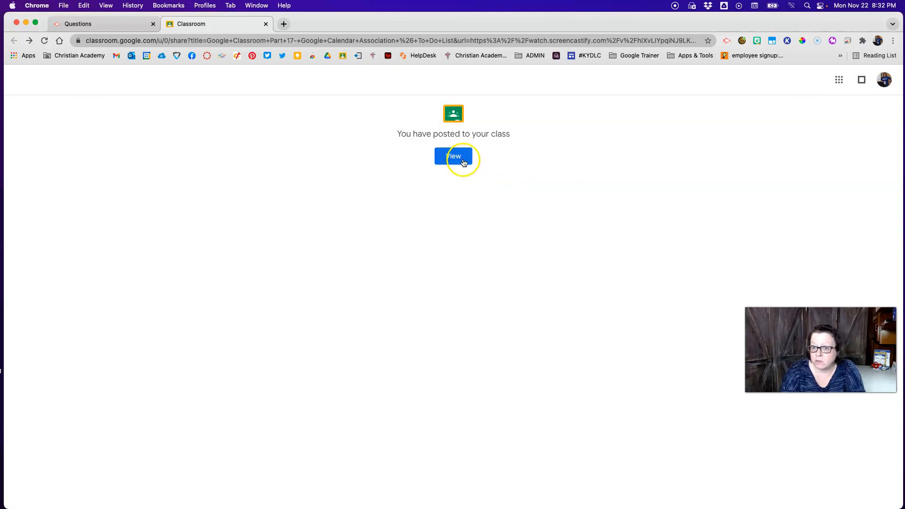
# - Expand the 8:32 PM Part 17 assignment in Classwork: 0 turned in, 5 assigned
pyautogui.click(453, 157)
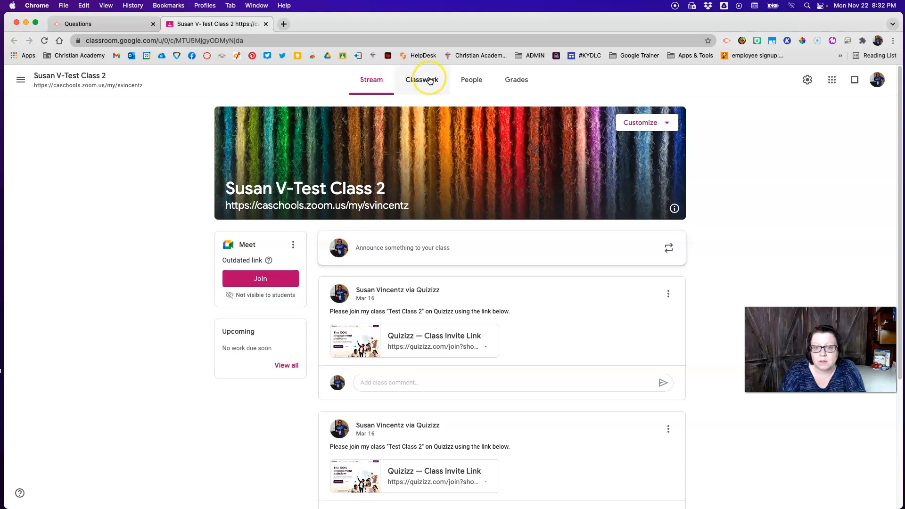
pyautogui.click(422, 80)
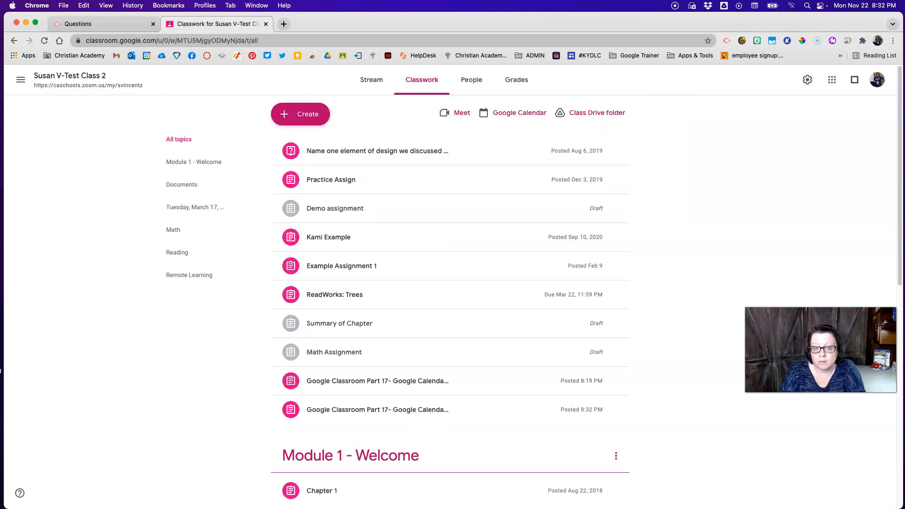
pyautogui.scroll(-3)
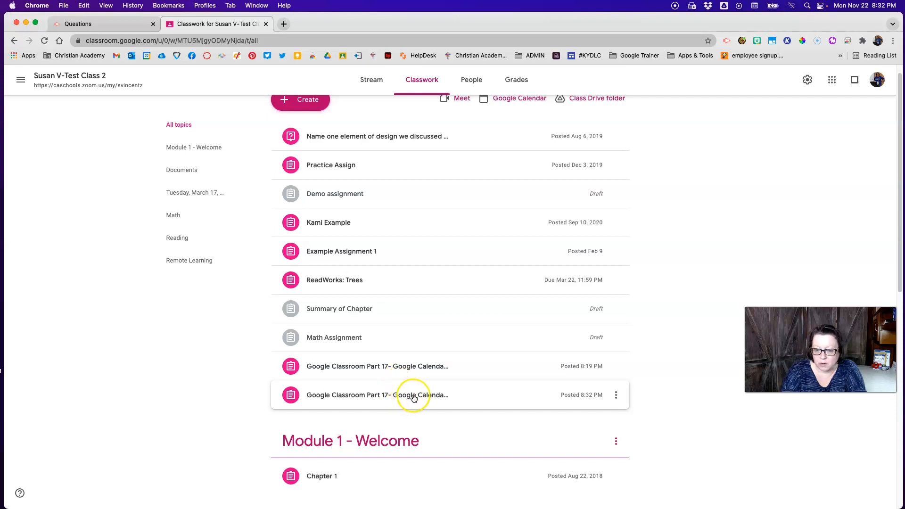
pyautogui.moveTo(462, 379)
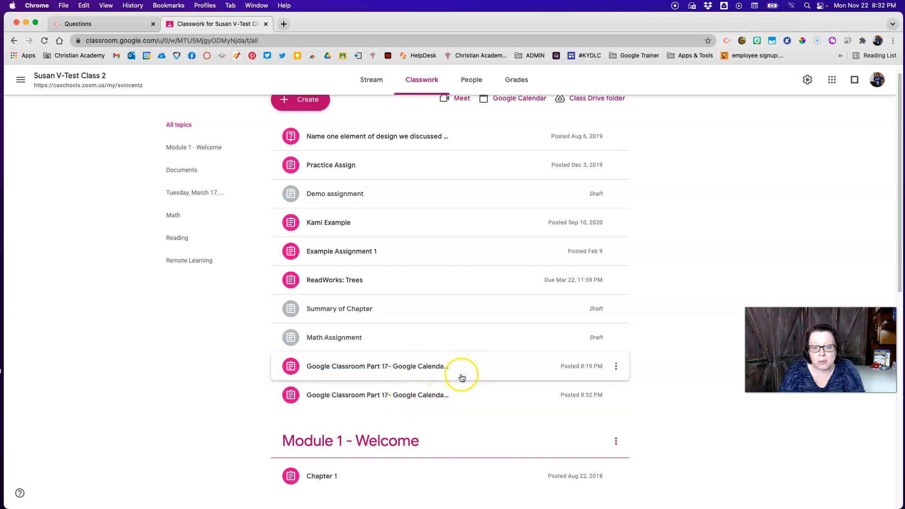
pyautogui.click(378, 395)
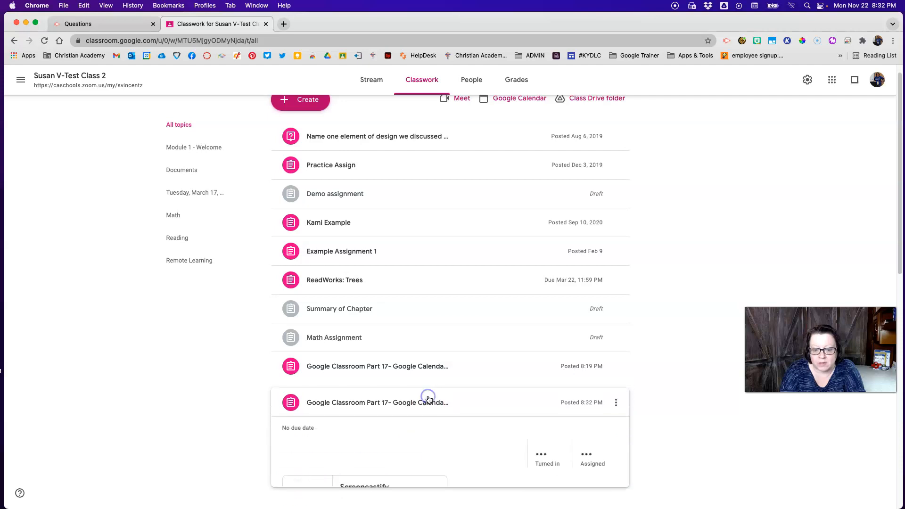
pyautogui.scroll(-3)
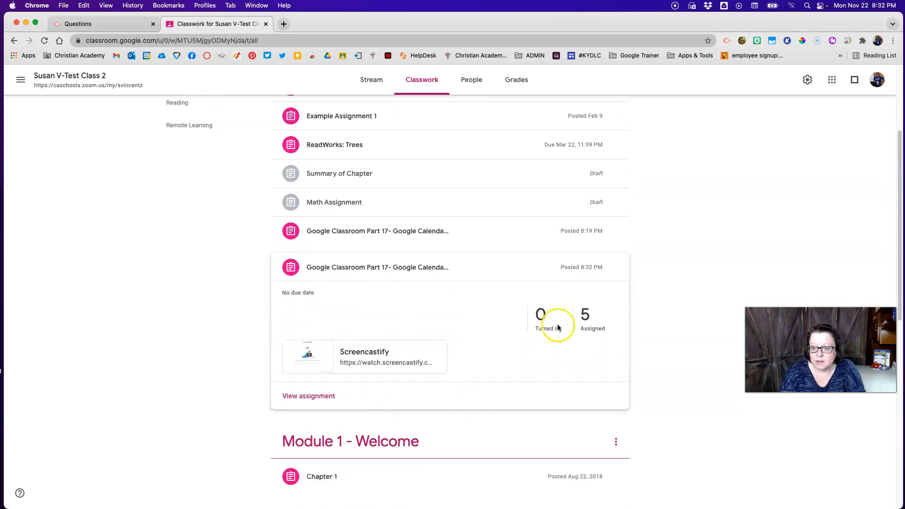
pyautogui.moveTo(563, 338)
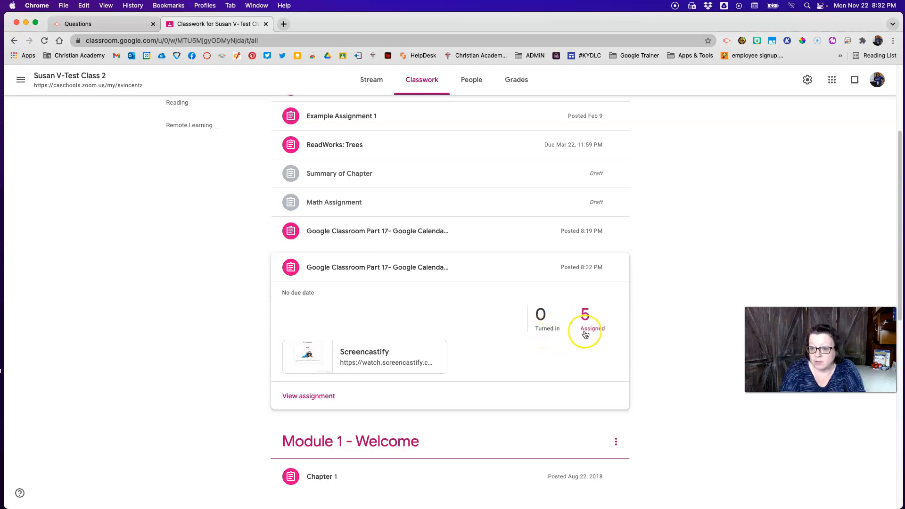
pyautogui.moveTo(620, 291)
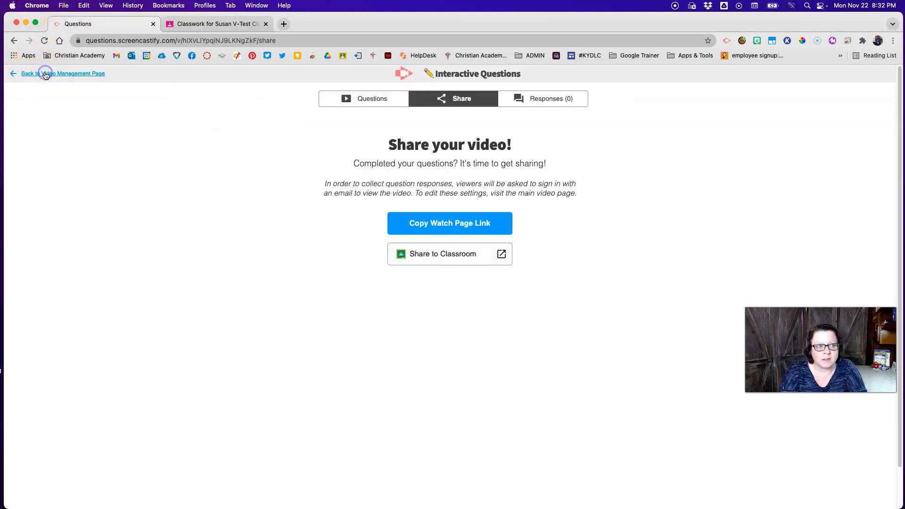
# - Return to the Part 17 video's details page and reopen its Interactive Questions editor
pyautogui.click(62, 74)
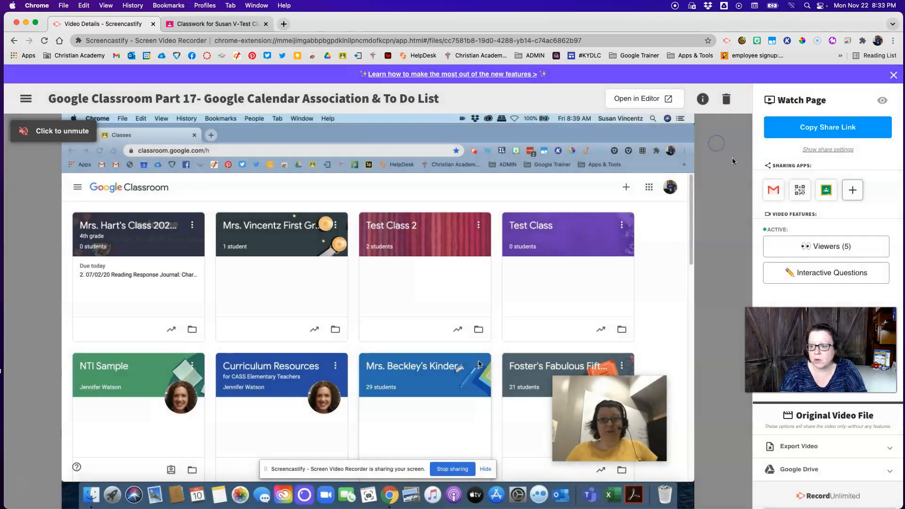
pyautogui.click(826, 273)
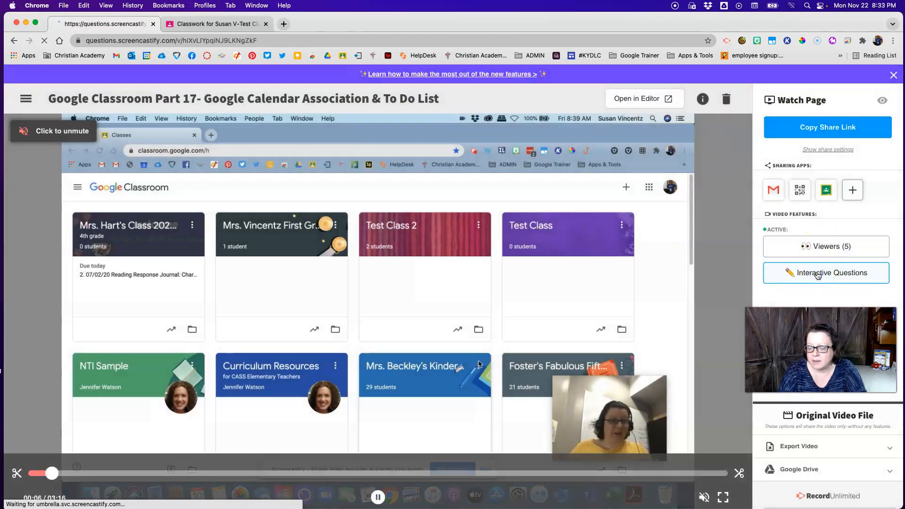
pyautogui.click(826, 273)
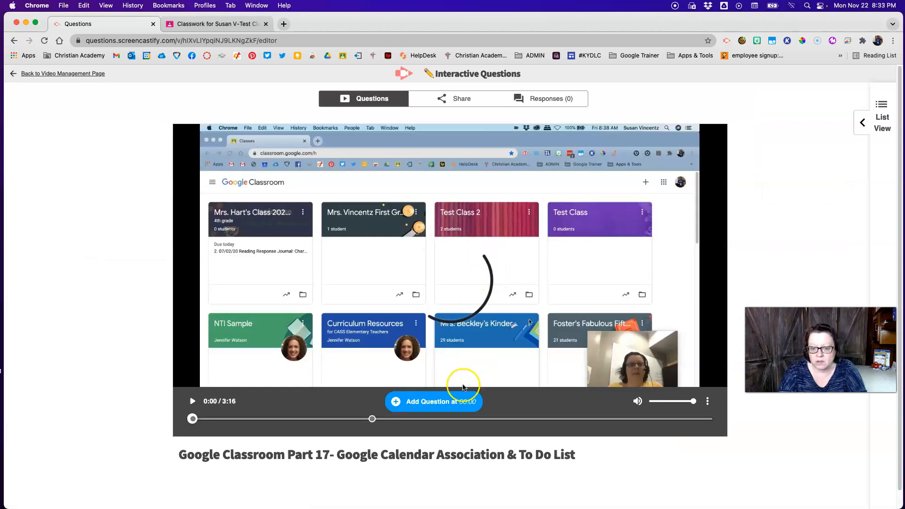
pyautogui.moveTo(584, 96)
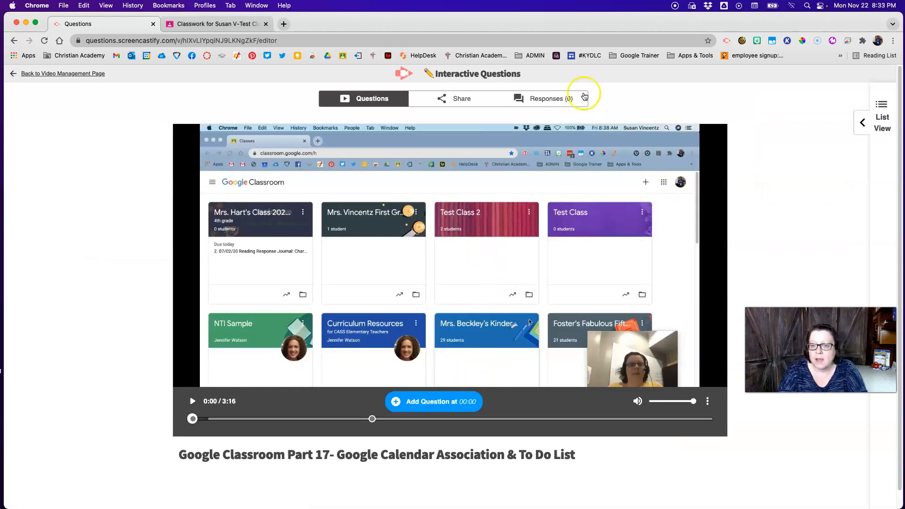
pyautogui.moveTo(565, 101)
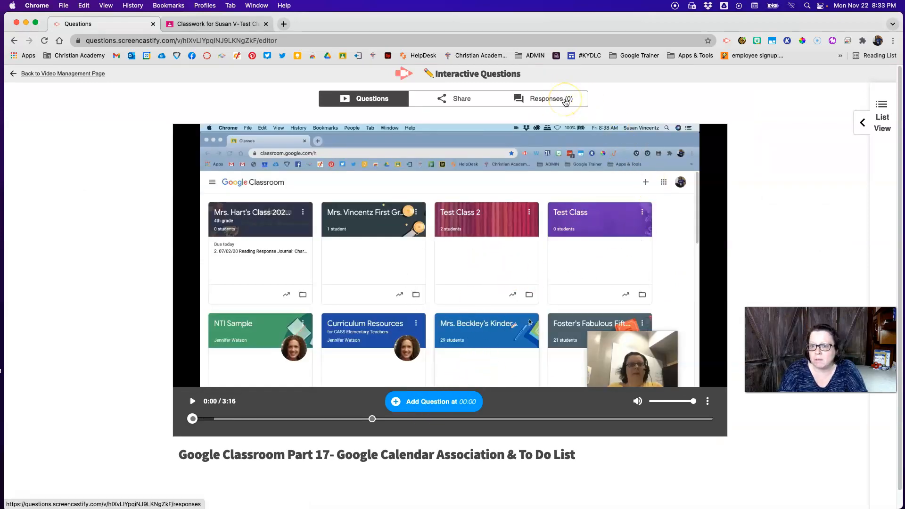
# - Check the All, Students and Questions response tabs showing 0 responses, then return to the video page
pyautogui.click(542, 99)
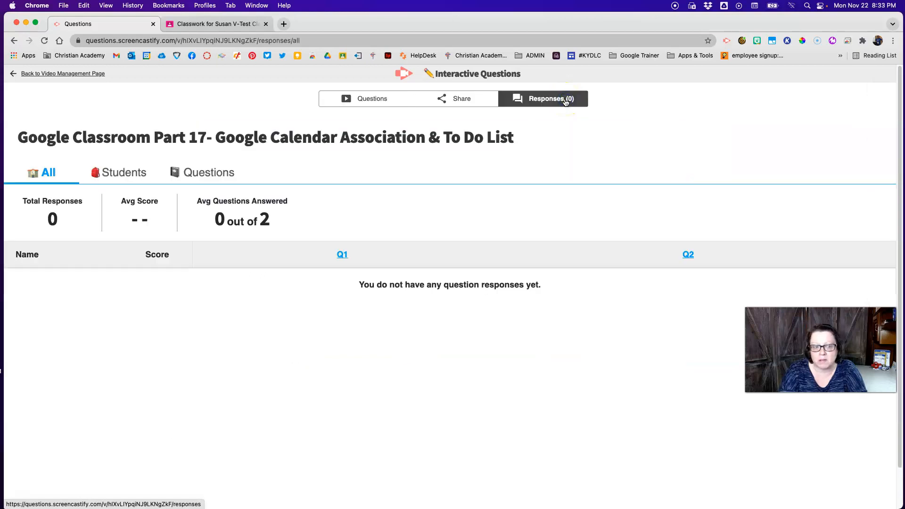
pyautogui.moveTo(77, 350)
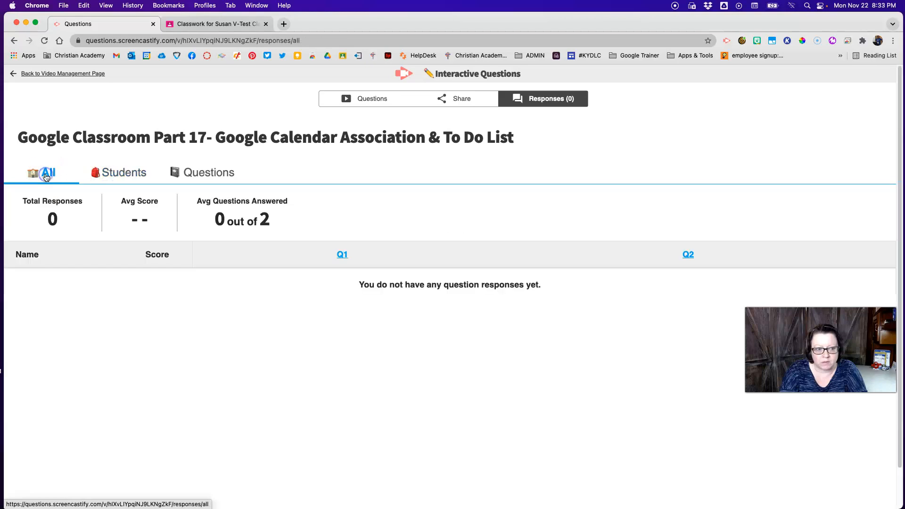
pyautogui.click(121, 172)
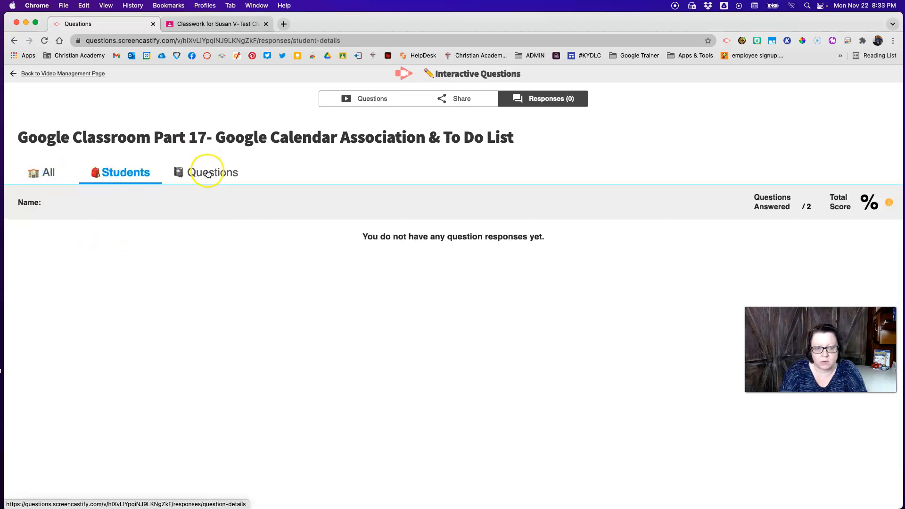
pyautogui.click(211, 172)
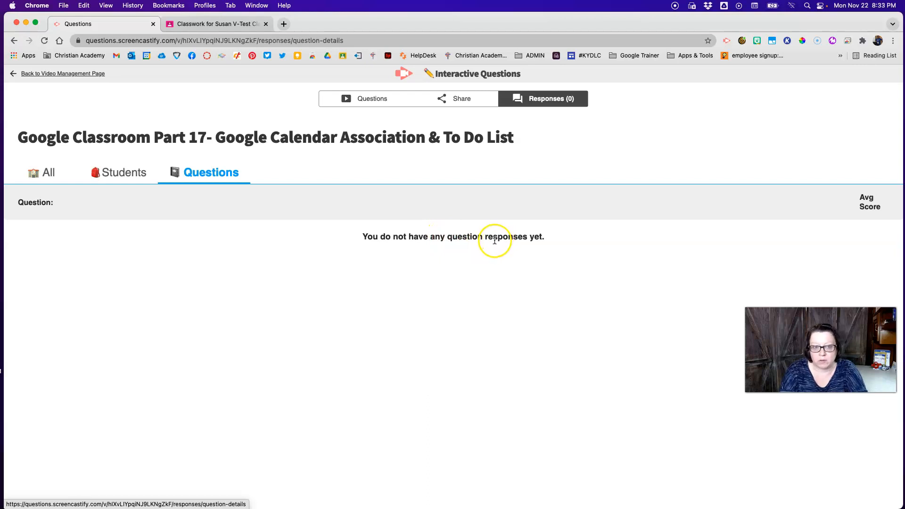
pyautogui.moveTo(498, 234)
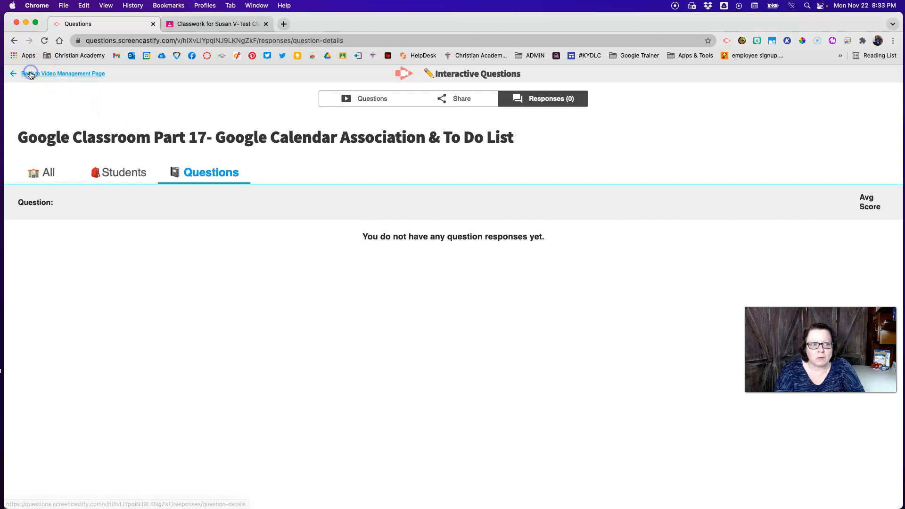
pyautogui.moveTo(180, 109)
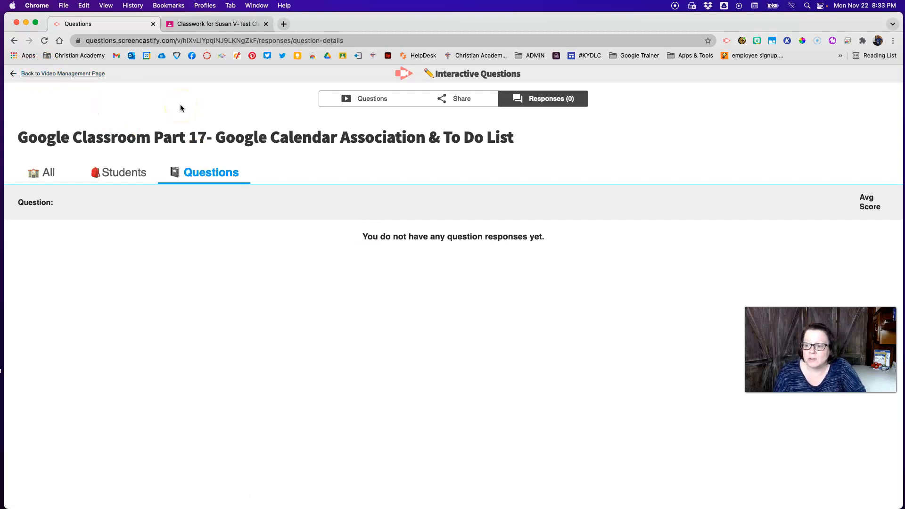
pyautogui.click(63, 74)
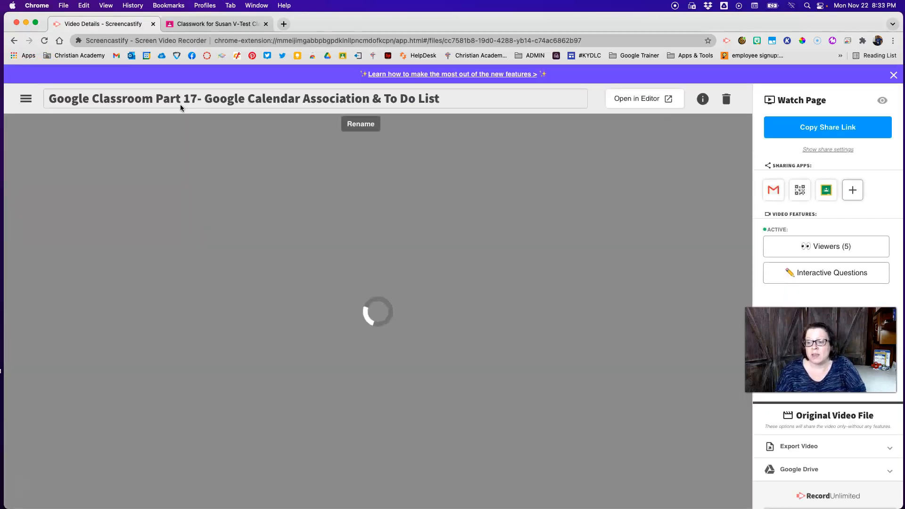